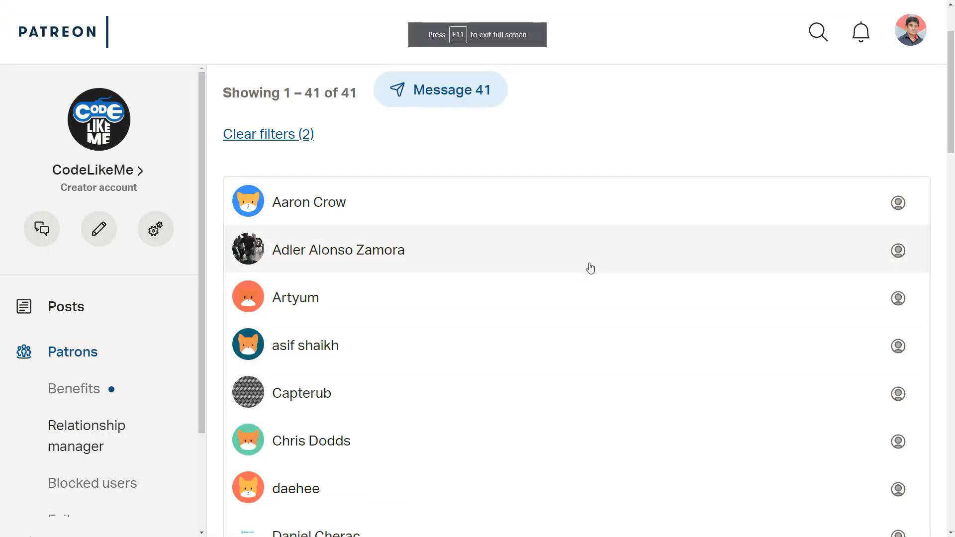
Browse from the patrolling enemy to its Ch_Human asset and open that blueprint
scroll(down, 3)
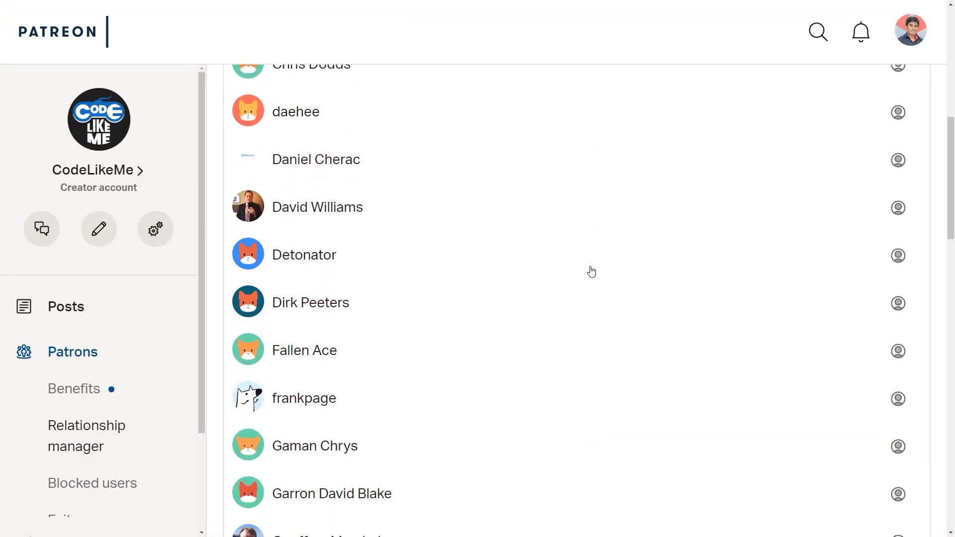
scroll(down, 3)
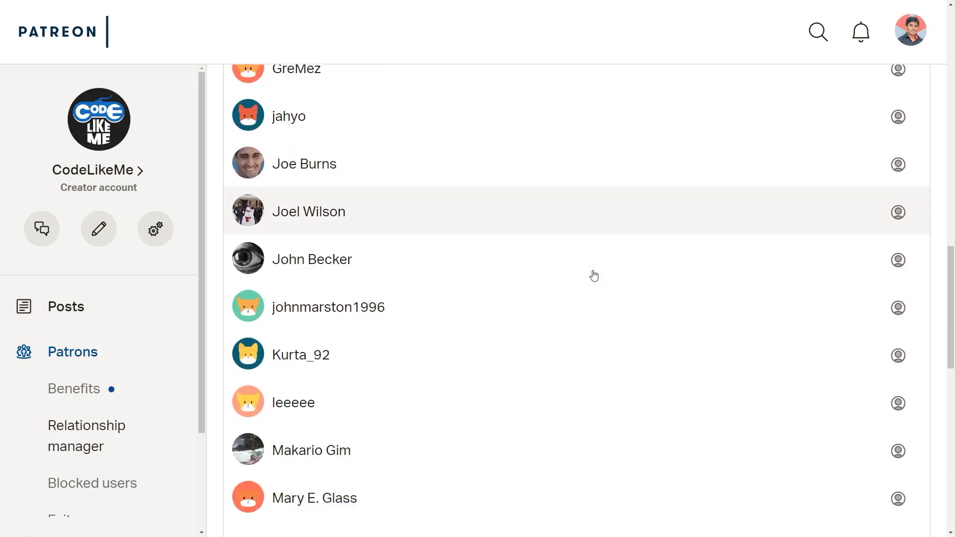
scroll(down, 3)
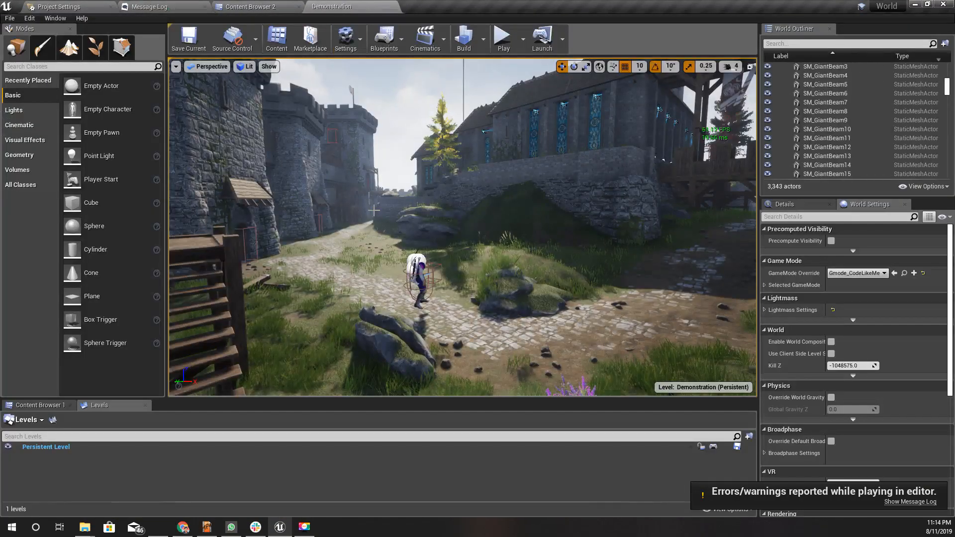
right_click(418, 271)
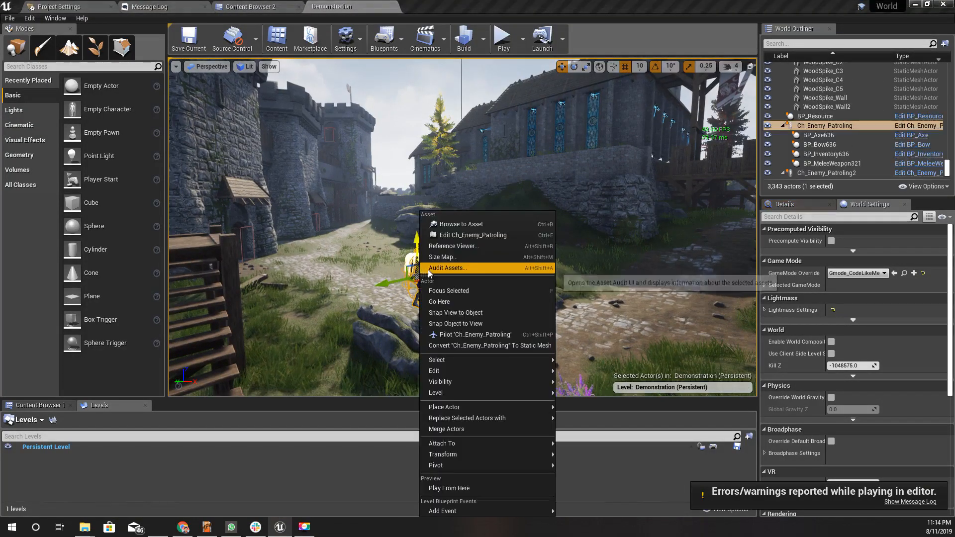
click(250, 6)
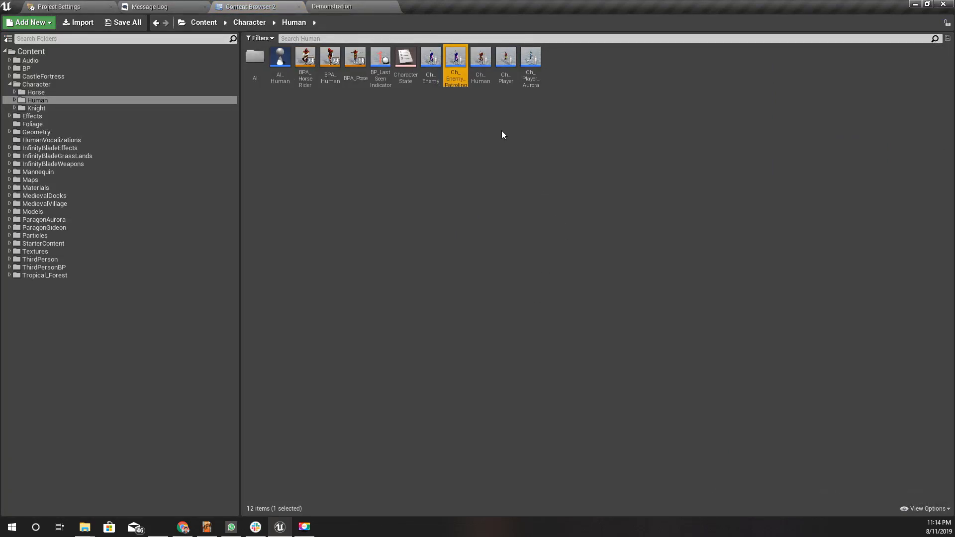
mouse_move(480, 57)
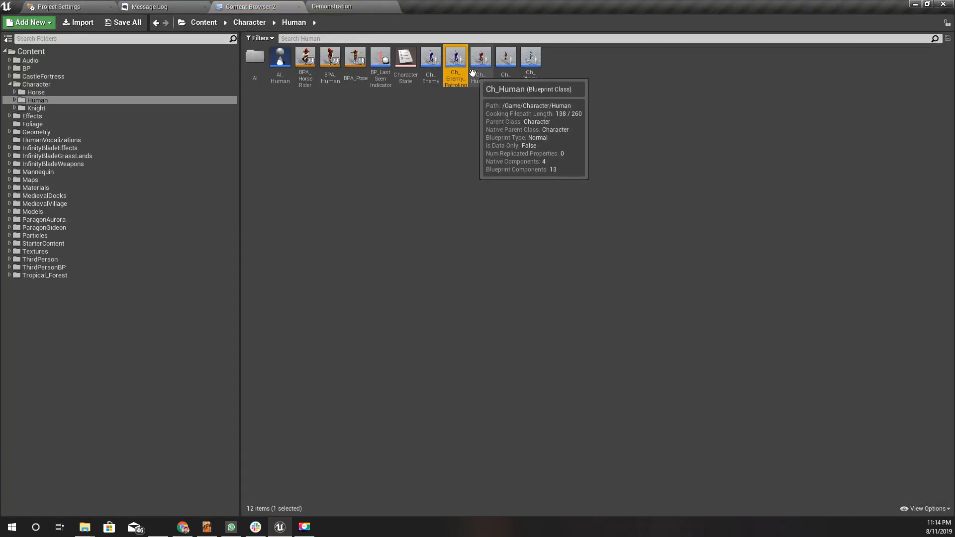
mouse_move(428, 180)
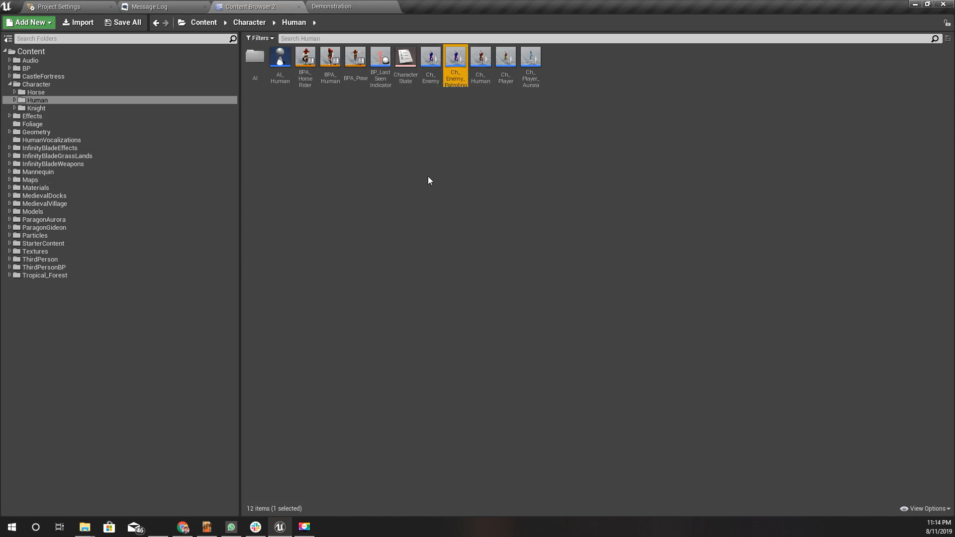
double_click(480, 58)
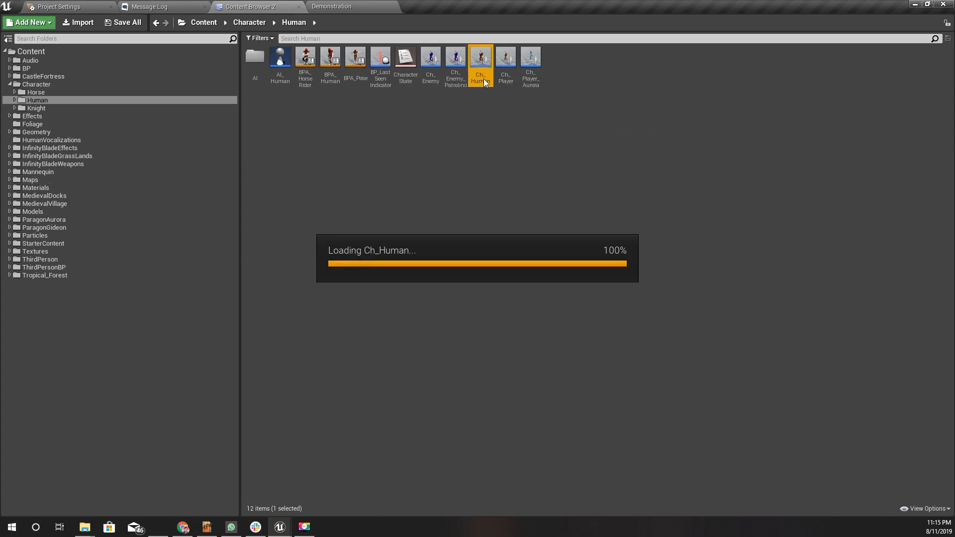
double_click(481, 56)
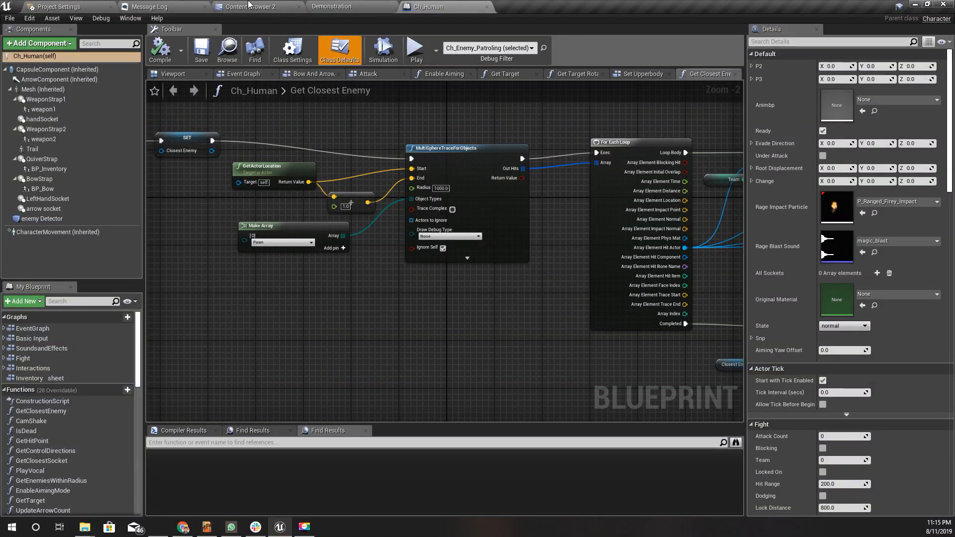
Open the Human AI folder's assets and the T_ShootArrow task blueprint
click(252, 6)
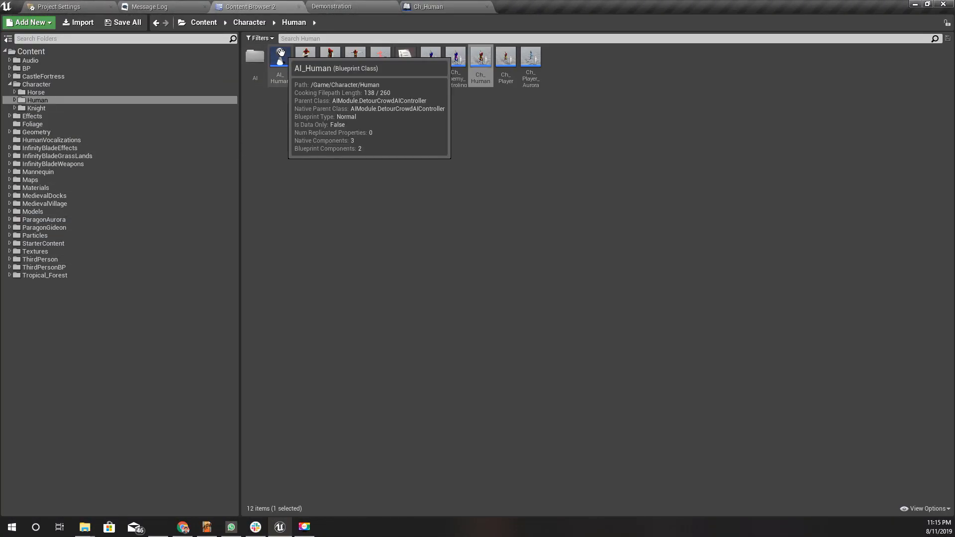
double_click(255, 58)
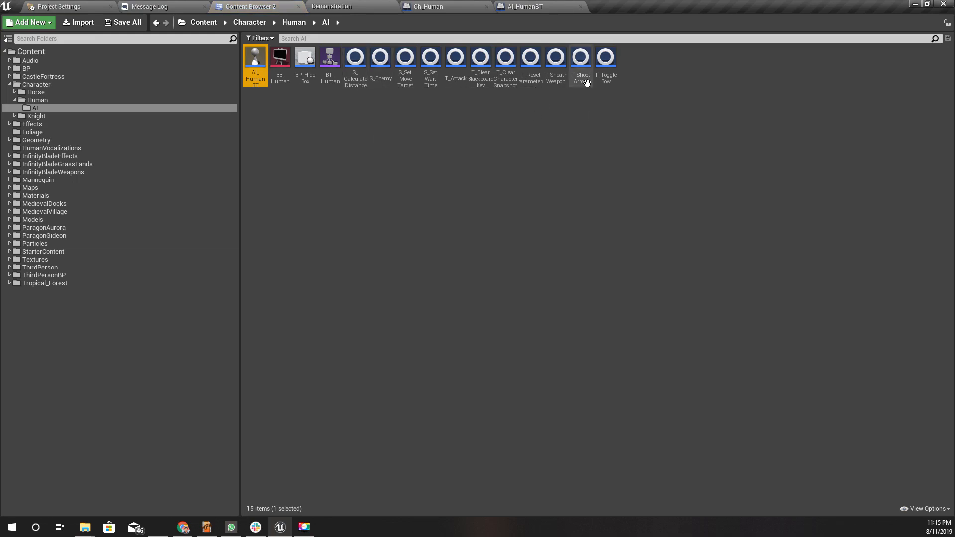
double_click(580, 57)
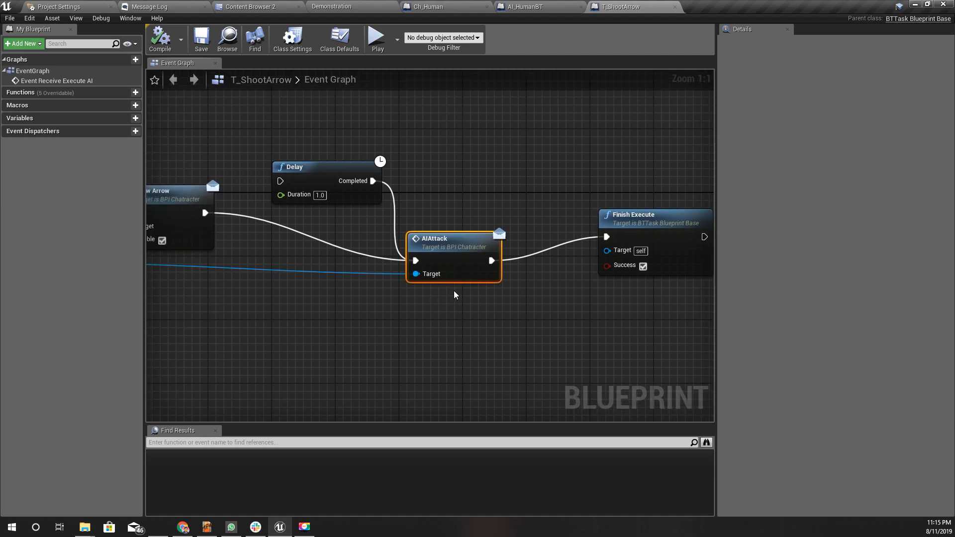
mouse_move(460, 342)
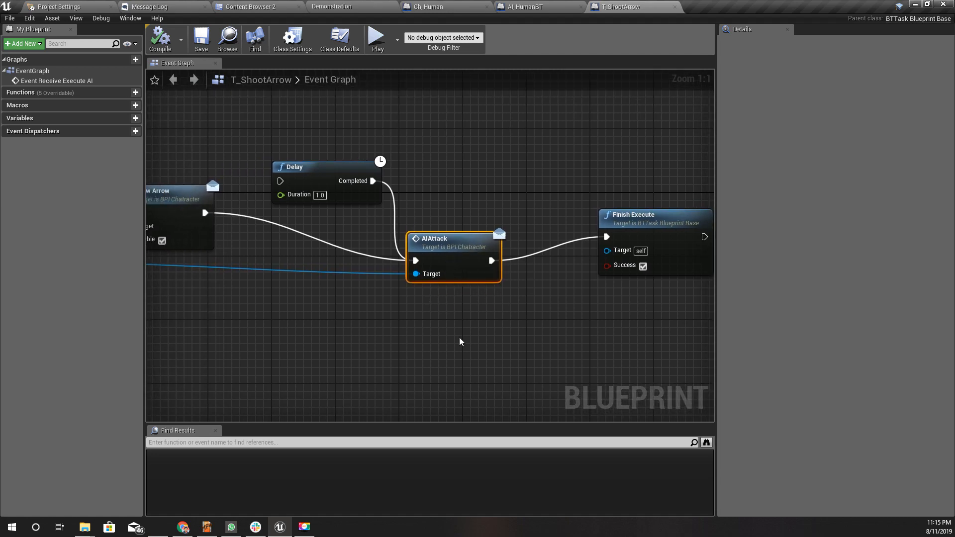
Follow the AIAttack call into Ch_Human's Attack graph
click(424, 6)
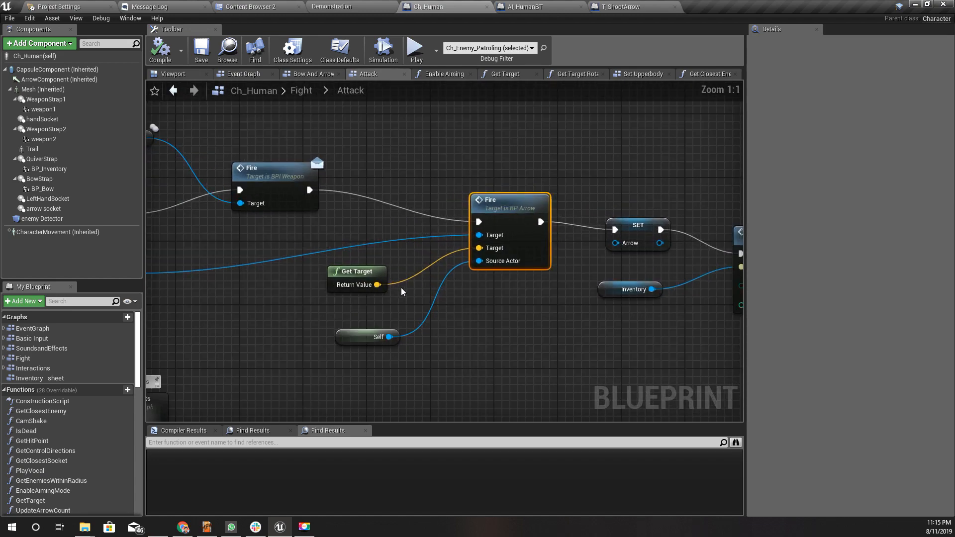
Move the Self node up beside Get Target and open the Get Target function graph
click(356, 271)
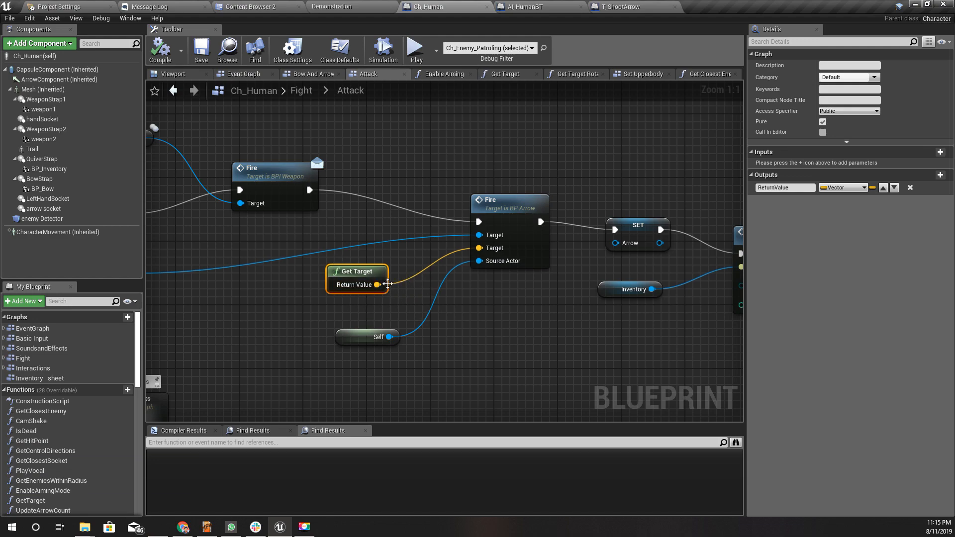
mouse_move(372, 329)
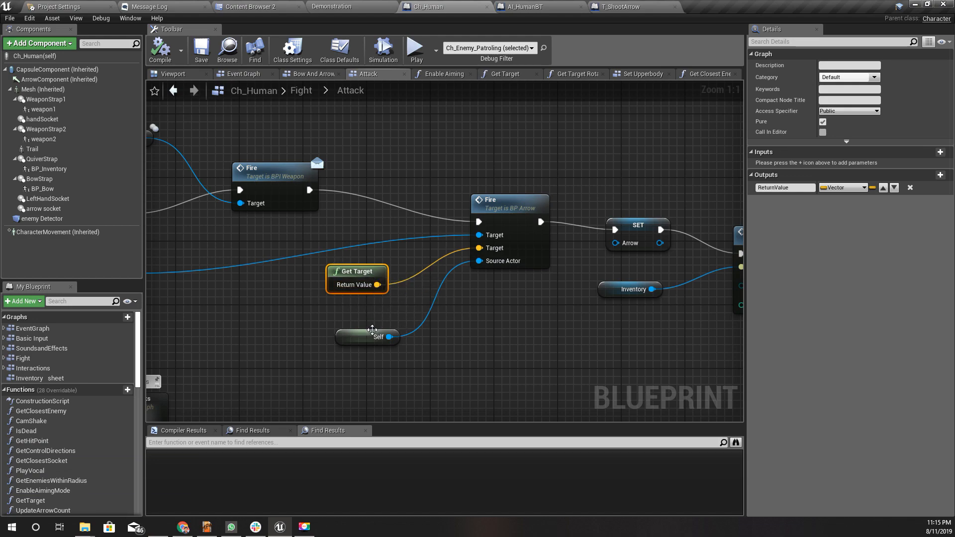
drag(367, 338, 367, 313)
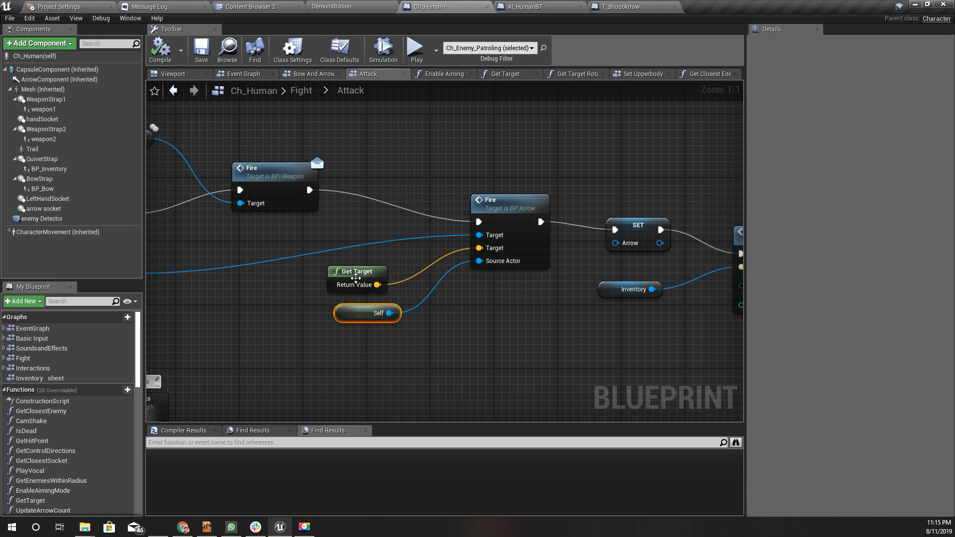
click(504, 73)
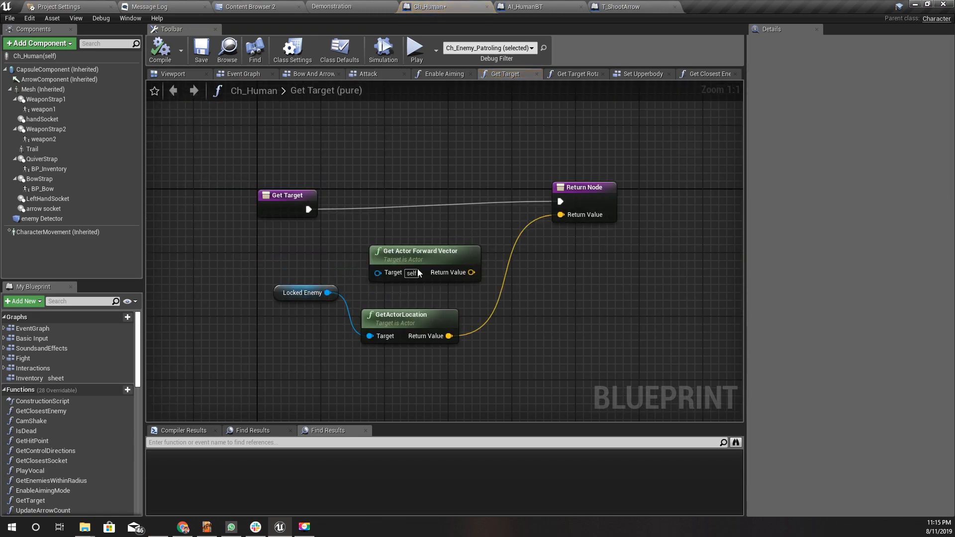
mouse_move(446, 262)
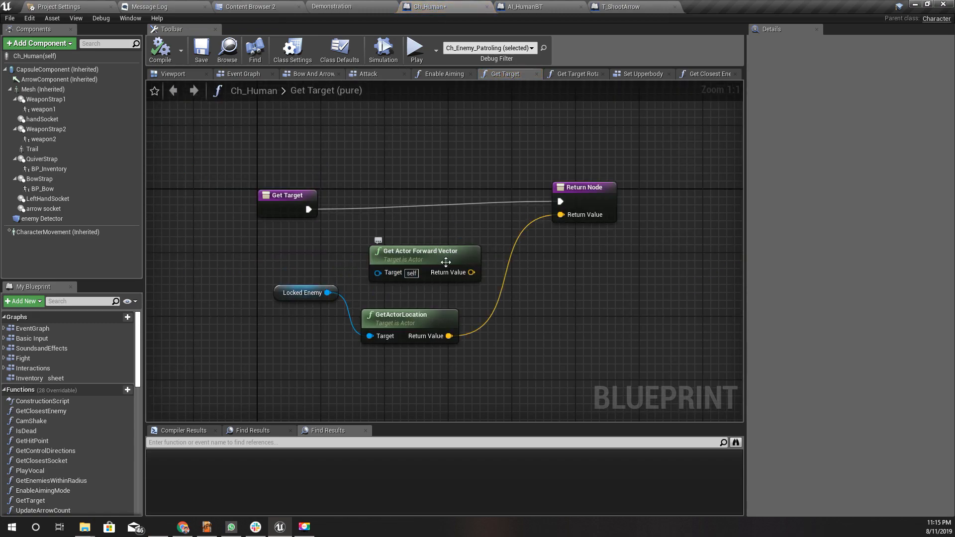
Delete the unused Get Actor Forward Vector node and recompile Ch_Human
click(423, 250)
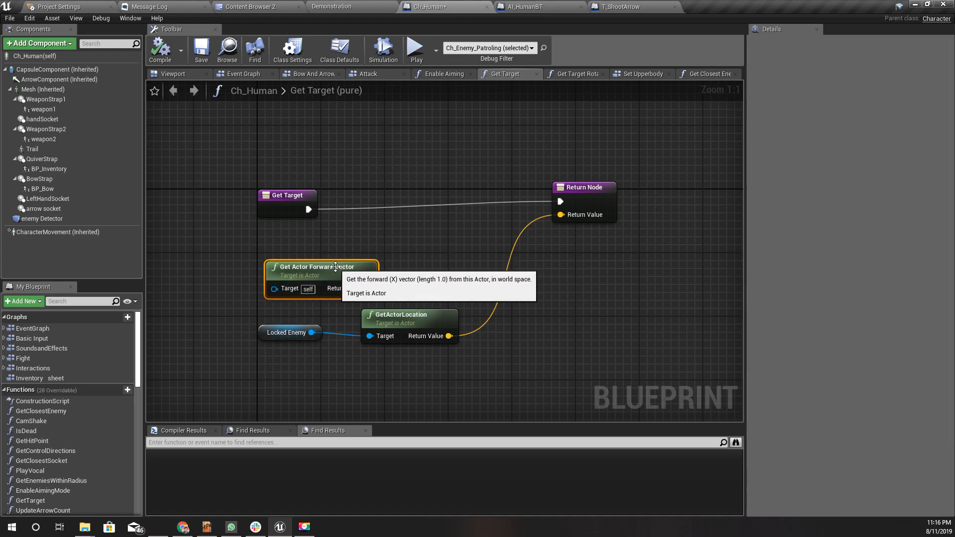
mouse_move(498, 258)
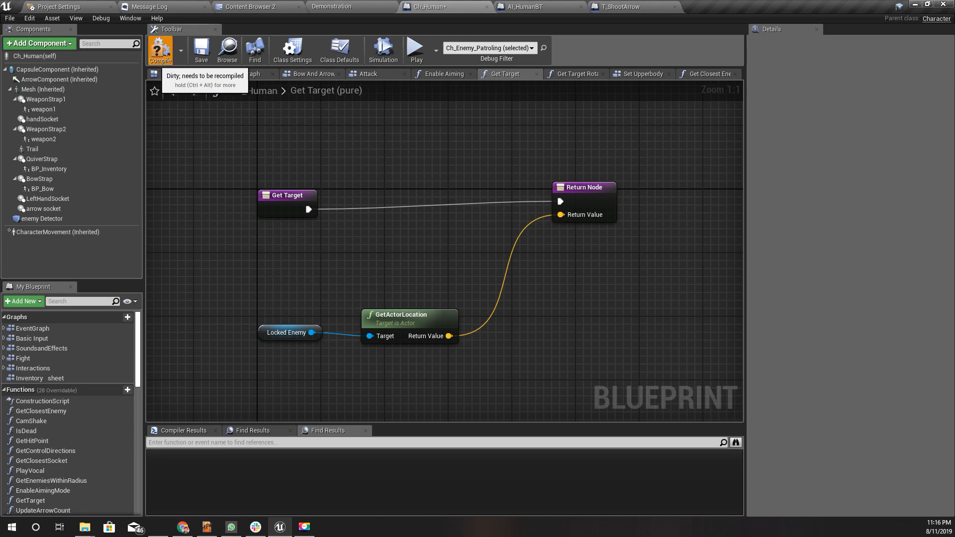
click(366, 74)
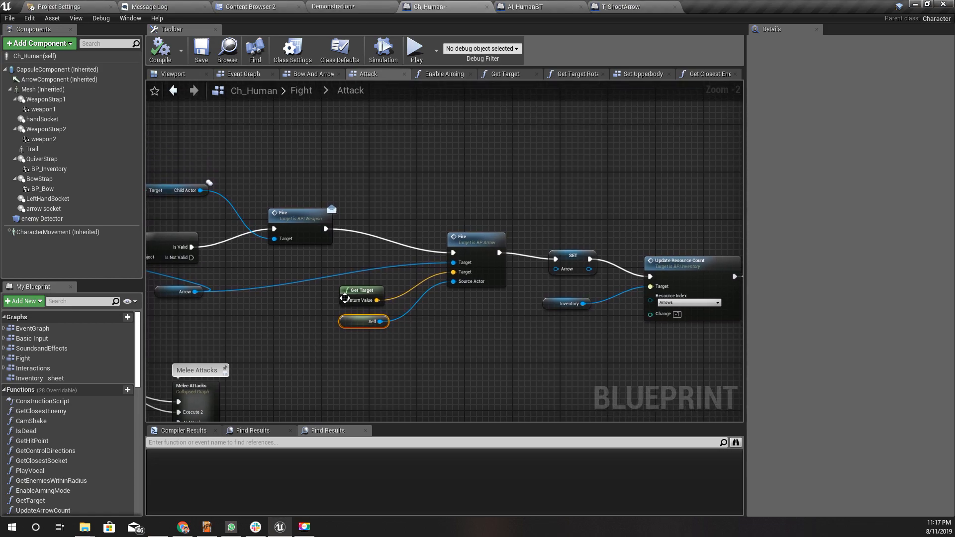
click(362, 290)
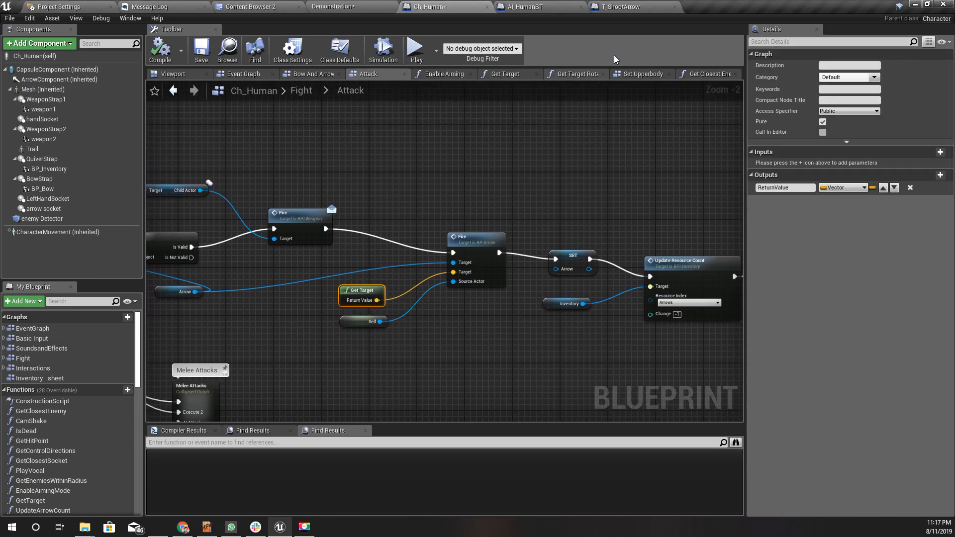
click(249, 6)
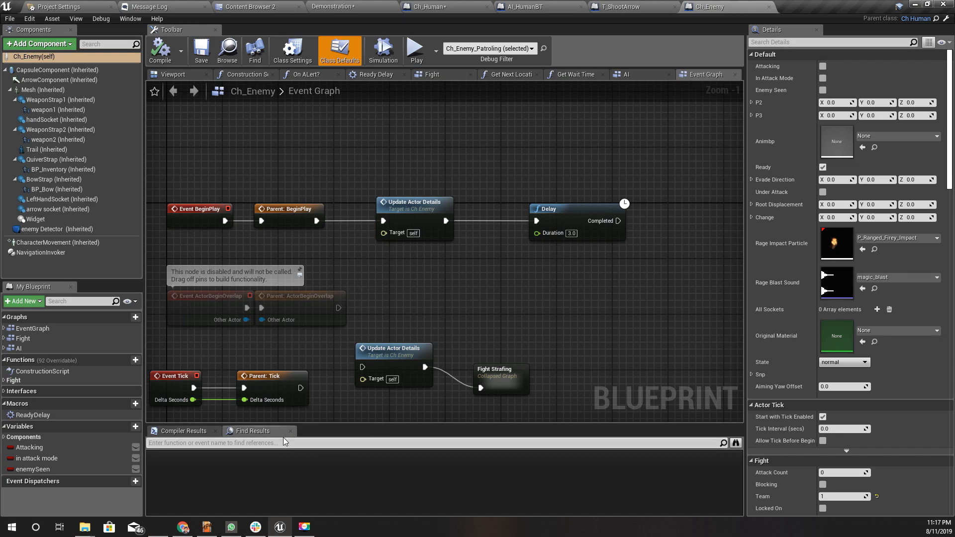
mouse_move(283, 441)
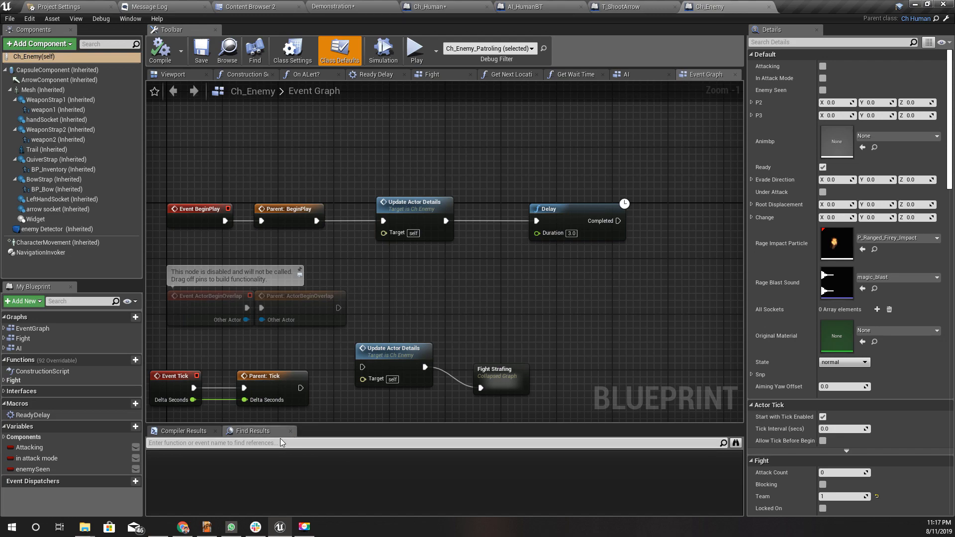
Add a Get Target override to Ch_Enemy from the overridable functions list
text(get target)
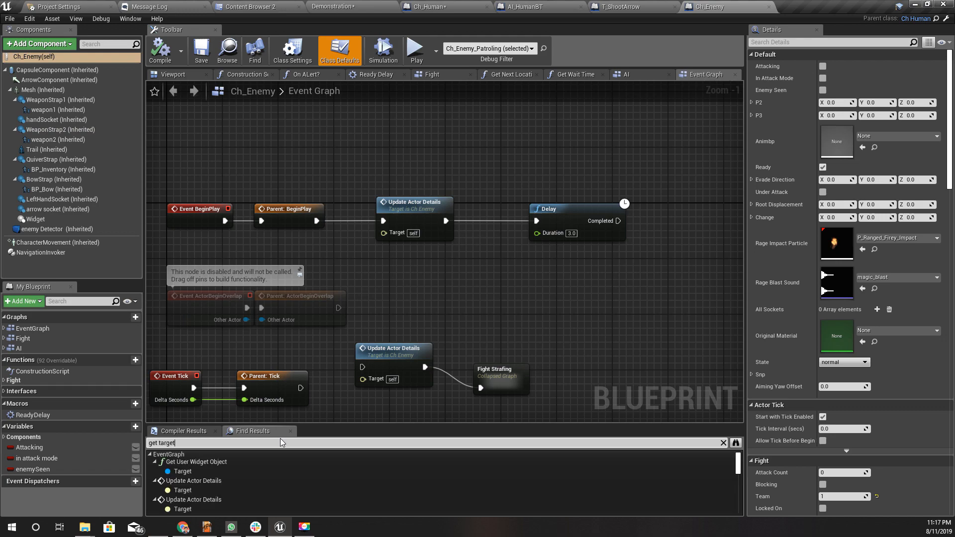
scroll(down, 3)
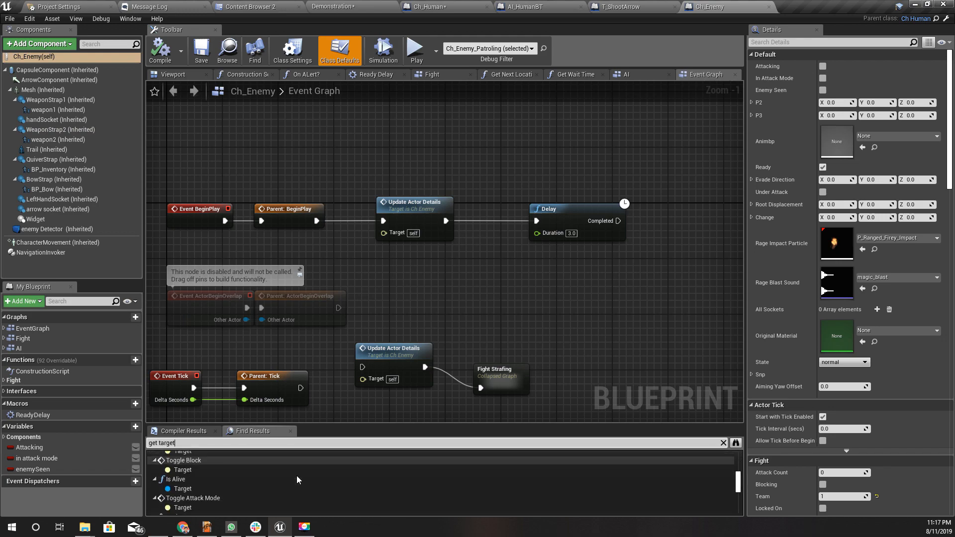
scroll(down, 3)
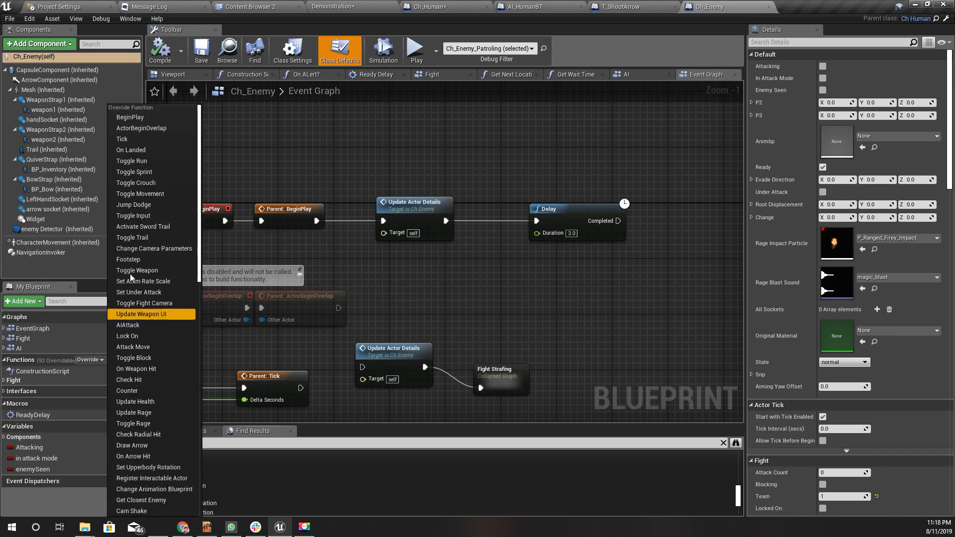
scroll(down, 3)
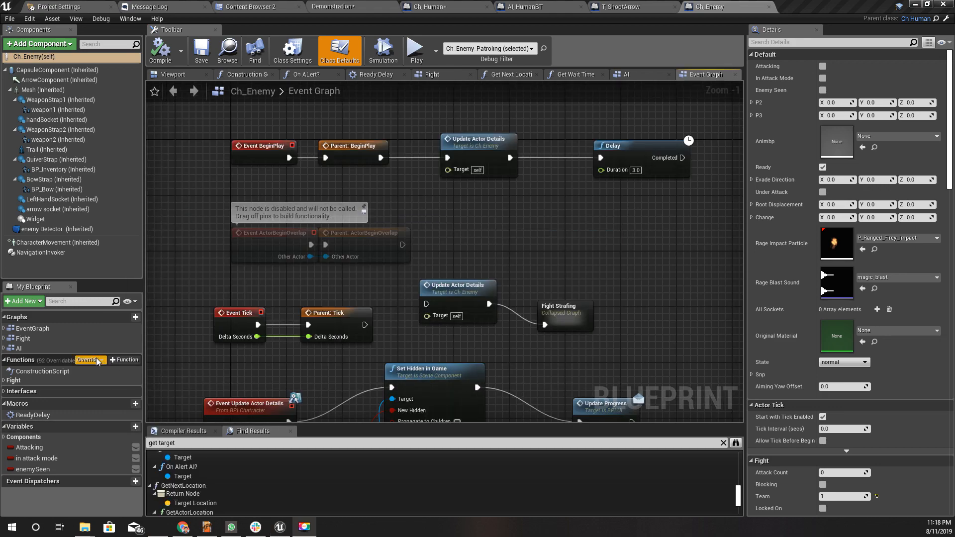
click(91, 360)
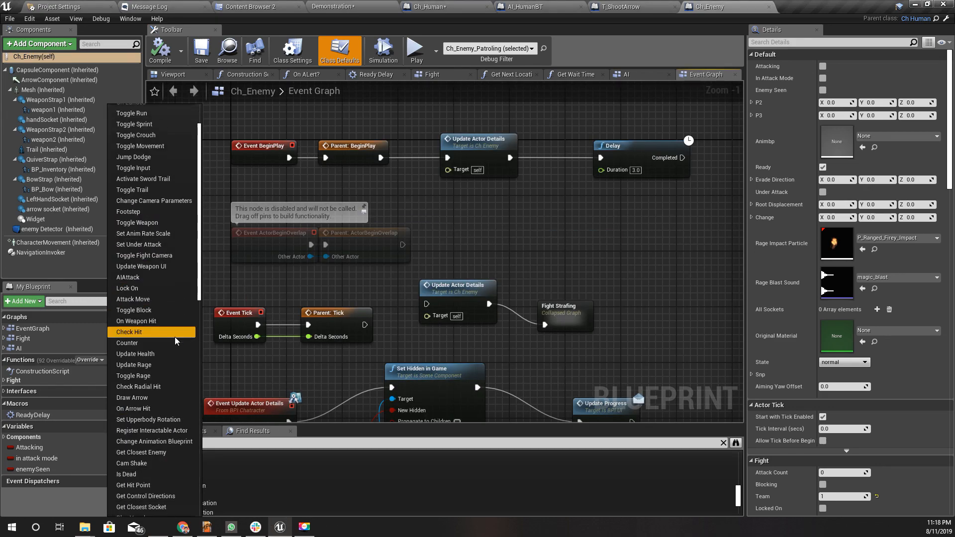
scroll(down, 3)
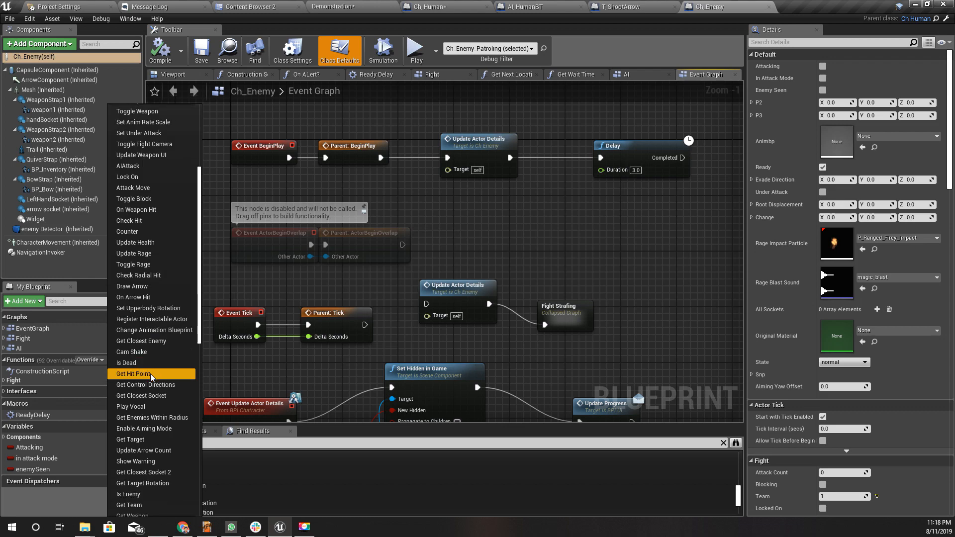
mouse_move(140, 342)
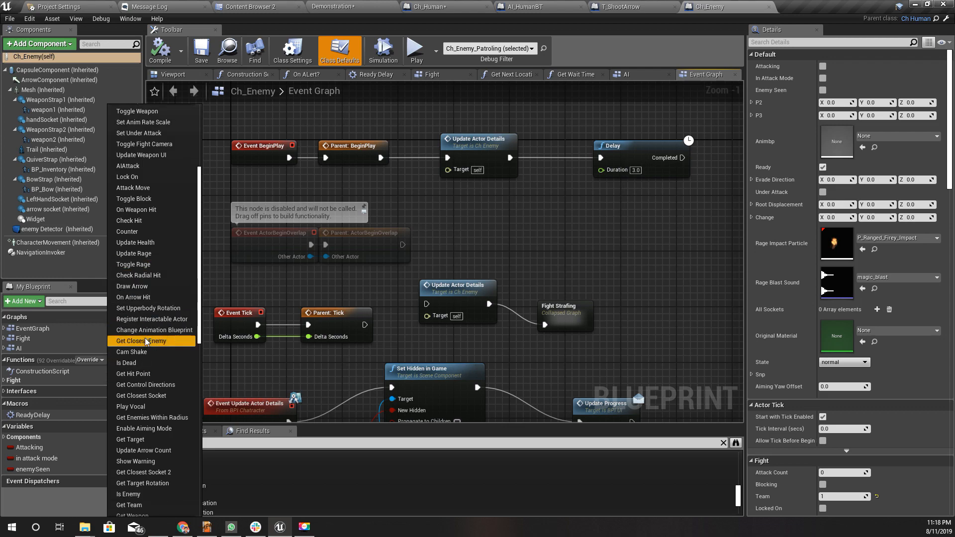
scroll(down, 3)
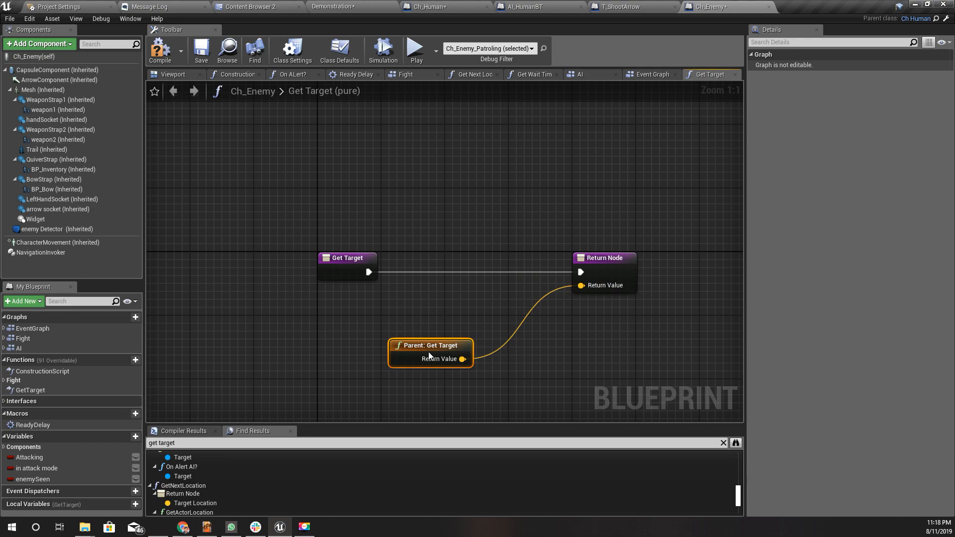
mouse_move(372, 274)
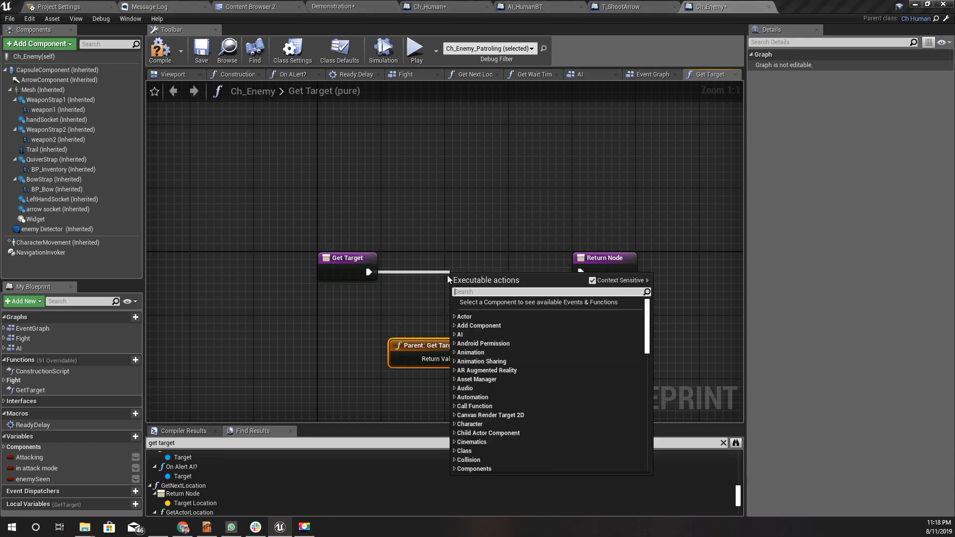
Promote the parent Get Target's return value to a variable
text(delay)
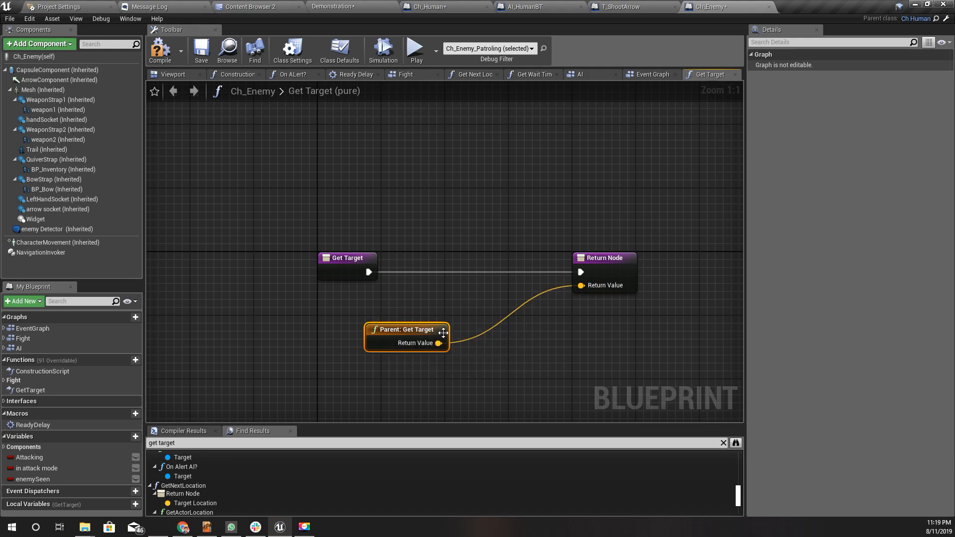
right_click(438, 343)
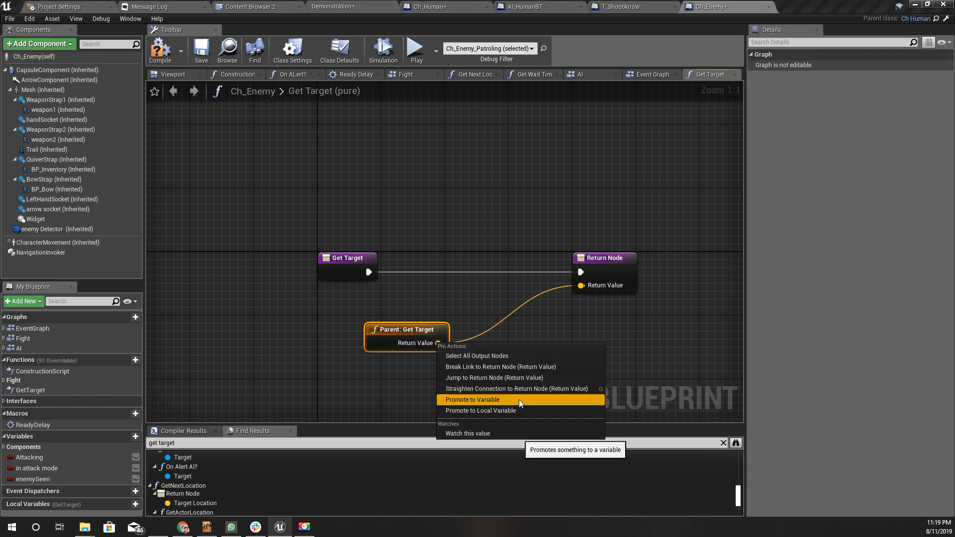
click(472, 399)
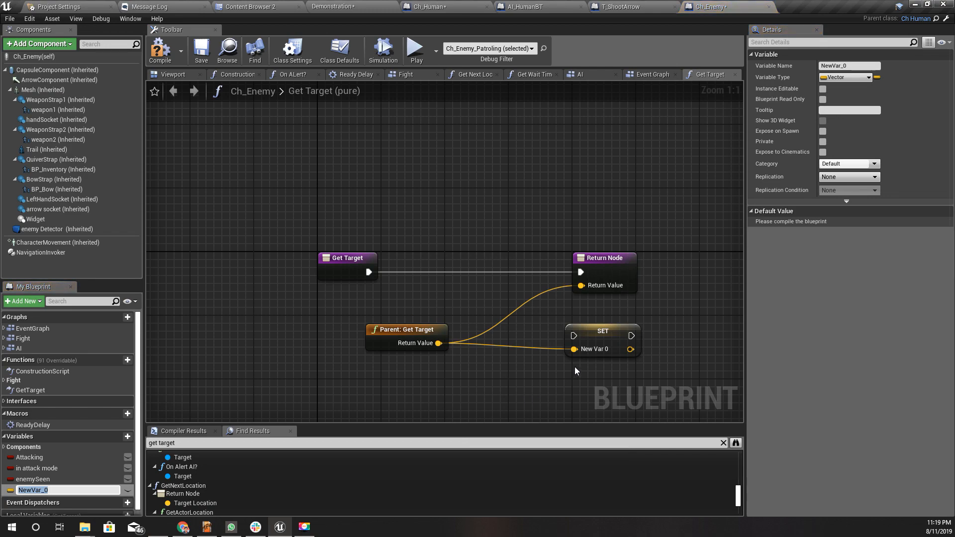
mouse_move(578, 354)
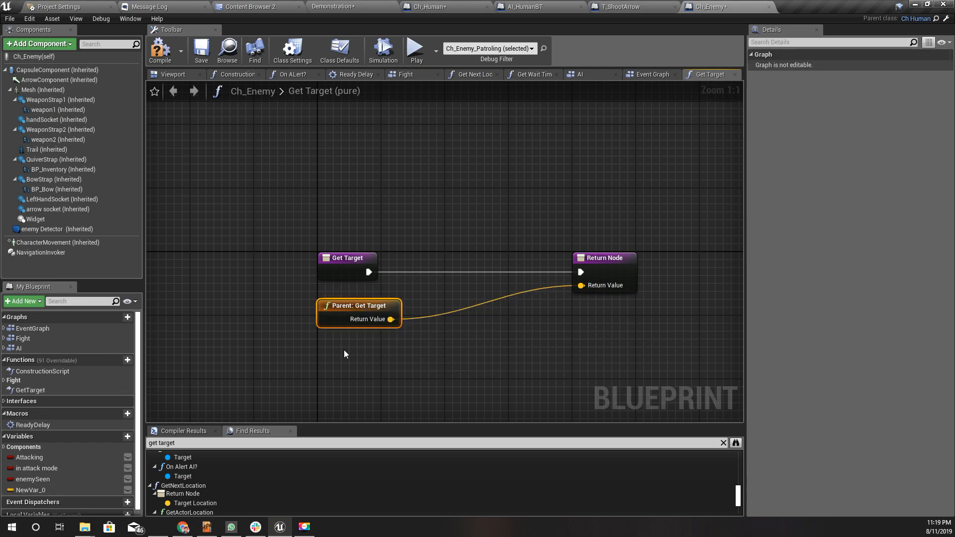
Add a Locked Enemy getter, an Is Valid check after Get Target, and Get Velocity
right_click(344, 355)
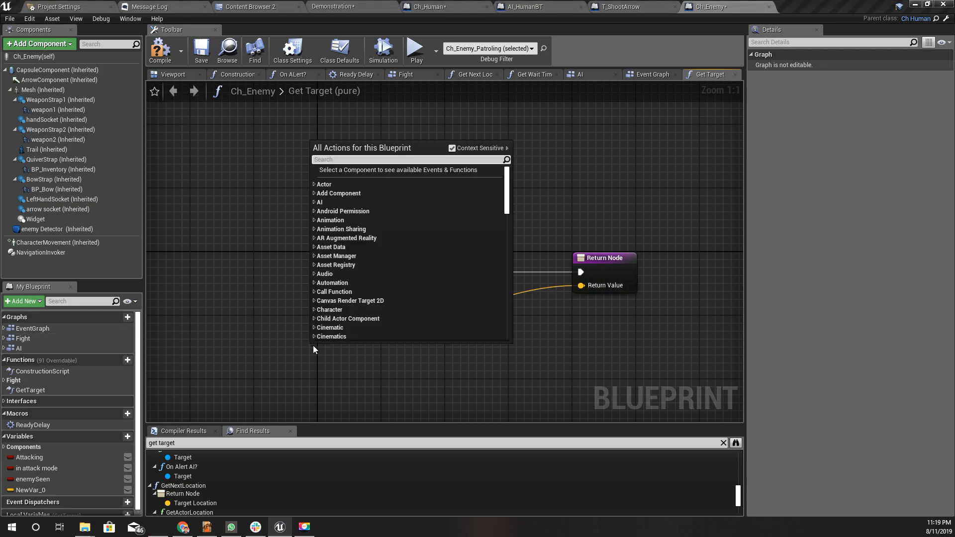
text(locked)
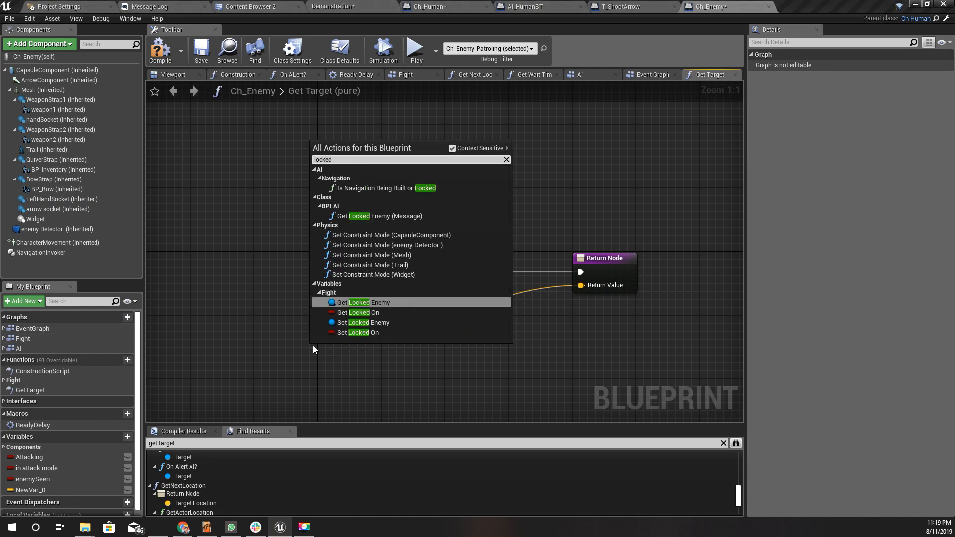
click(368, 302)
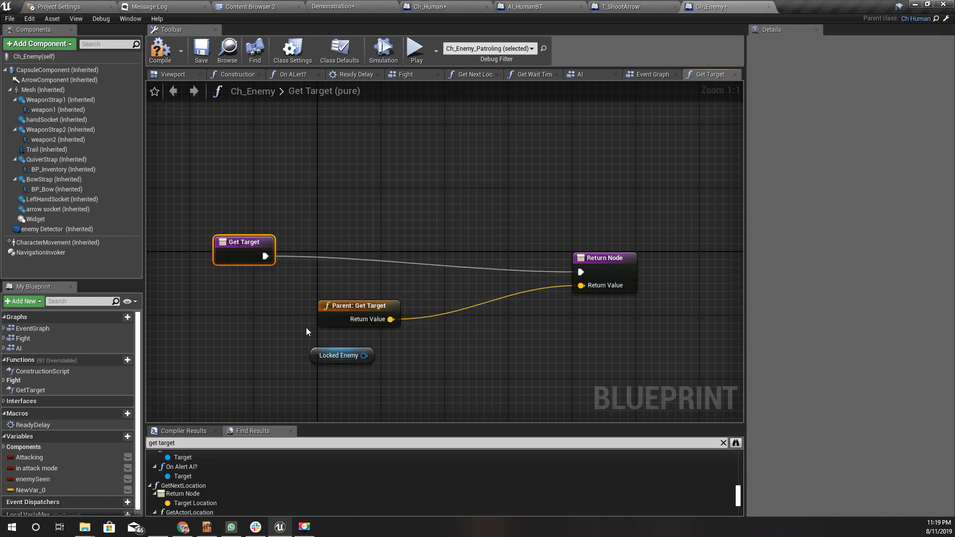
drag(342, 355, 230, 299)
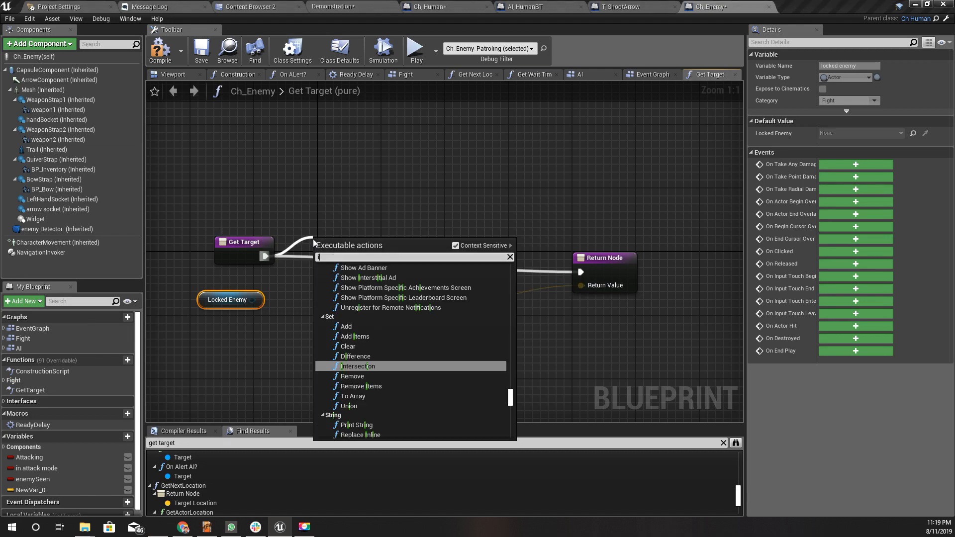
text(is v)
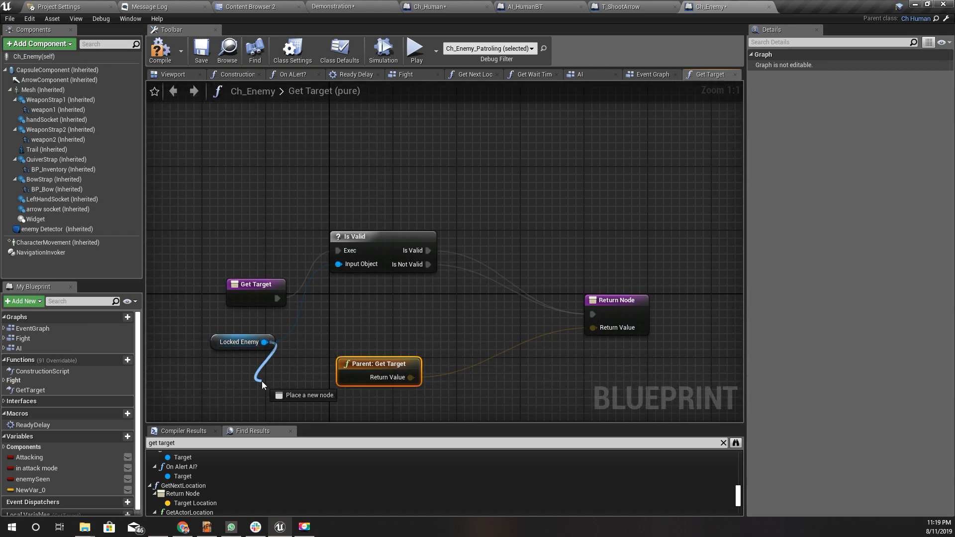
text(get velco)
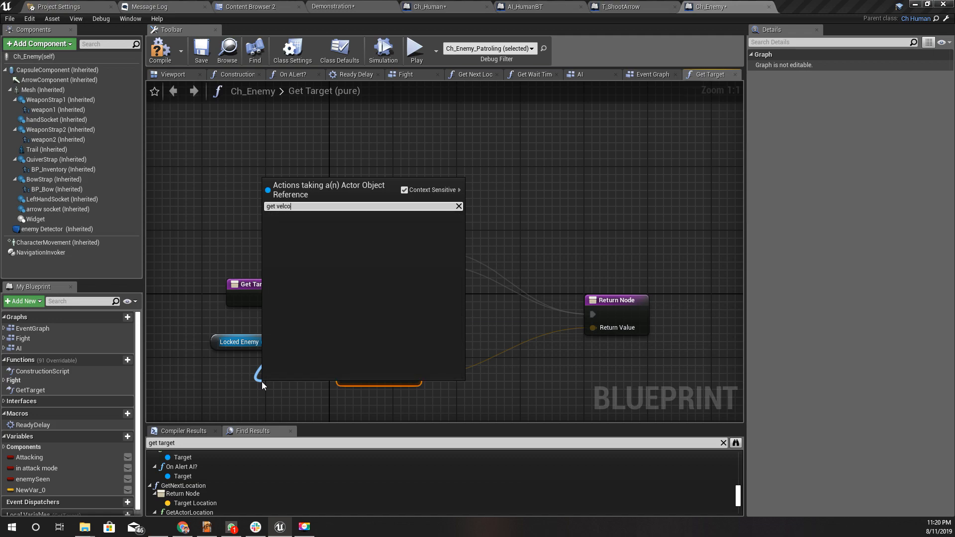
key(BackSpace)
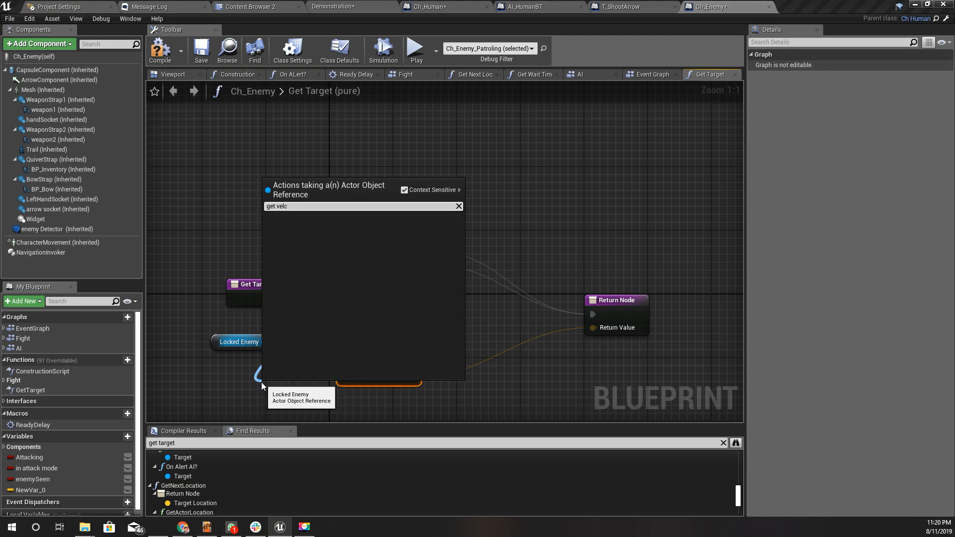
mouse_move(261, 388)
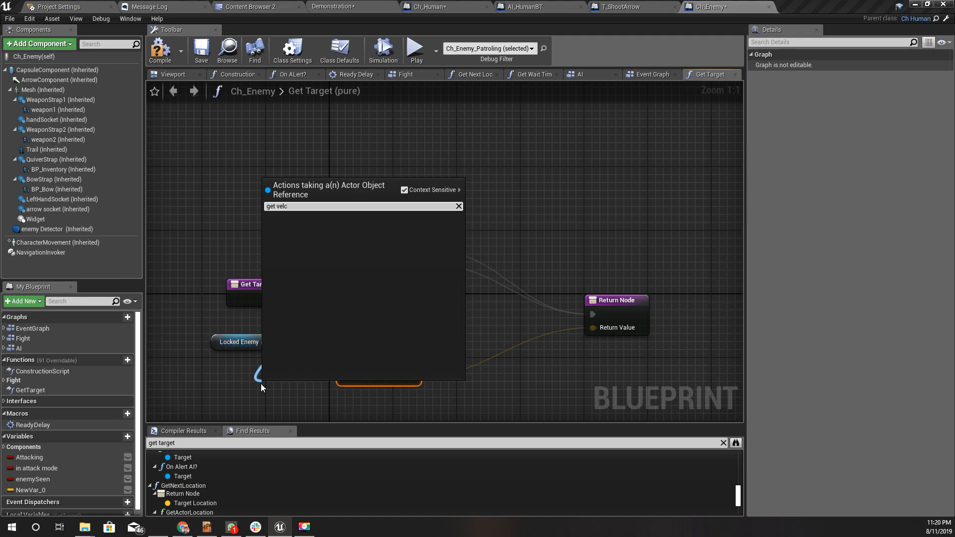
click(299, 388)
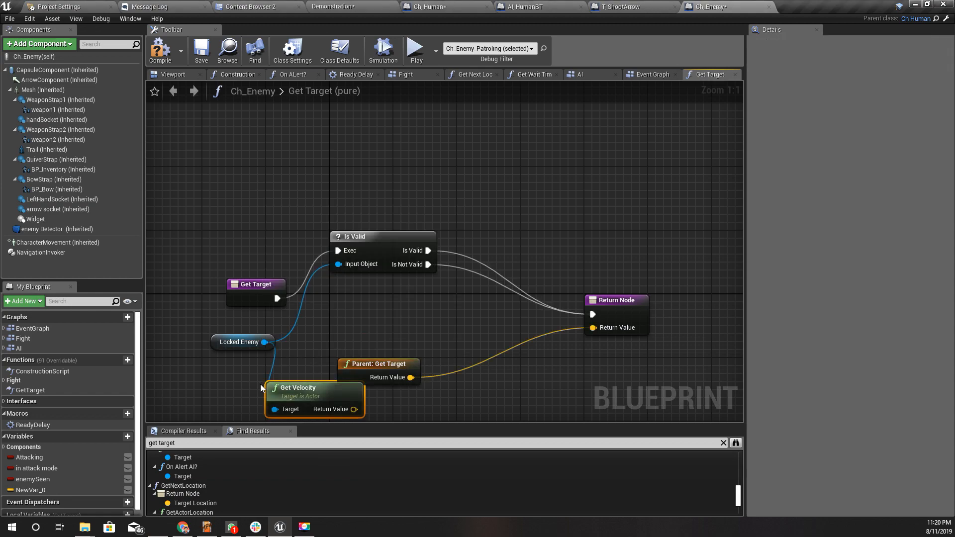
Add Locked Enemy's GetActorLocation into an add node and multiply velocity by -40.0
drag(298, 399, 383, 298)
text(get aco)
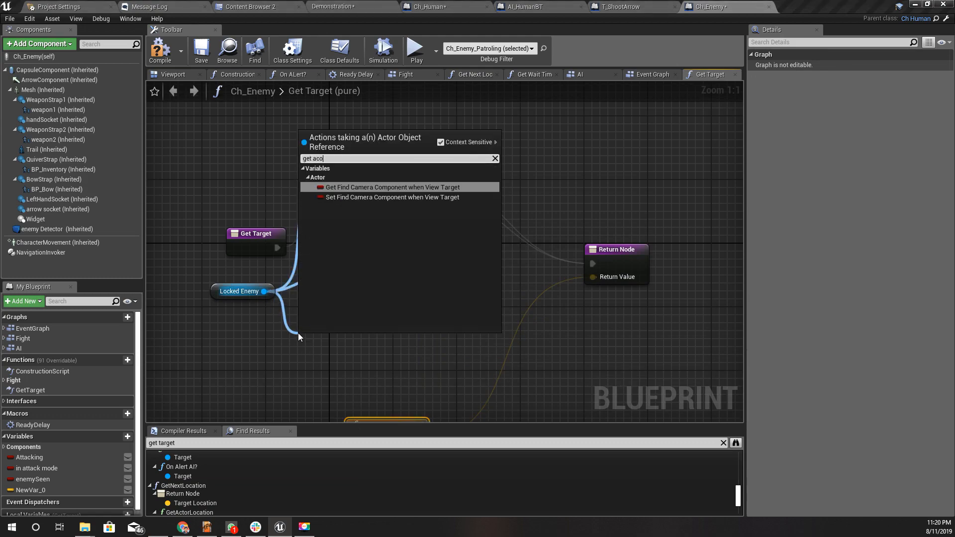
key(Backspace)
text(tor)
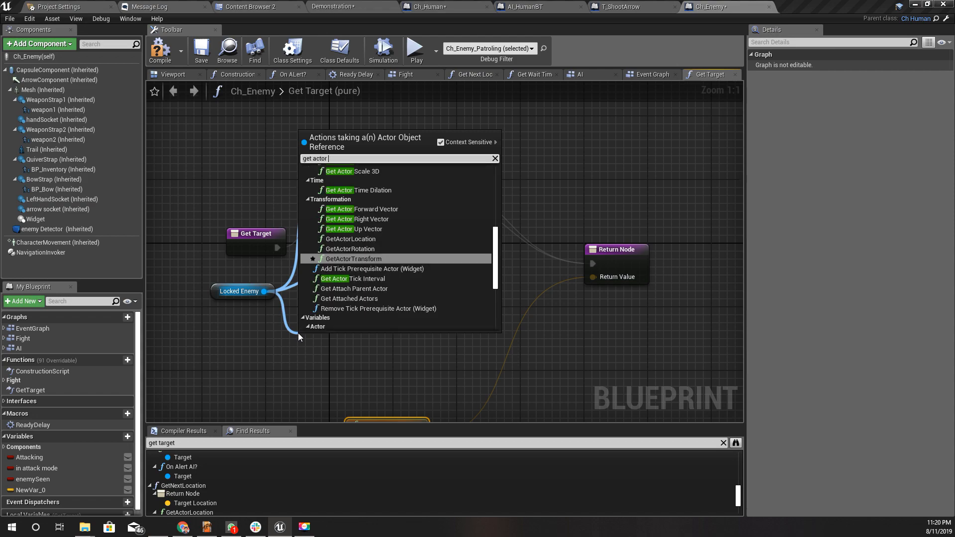
click(351, 238)
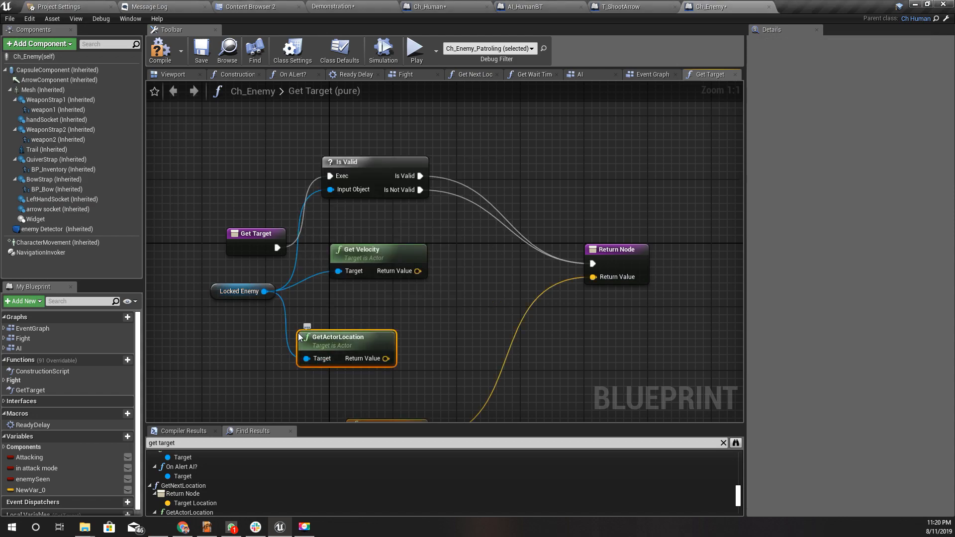
drag(337, 336, 359, 312)
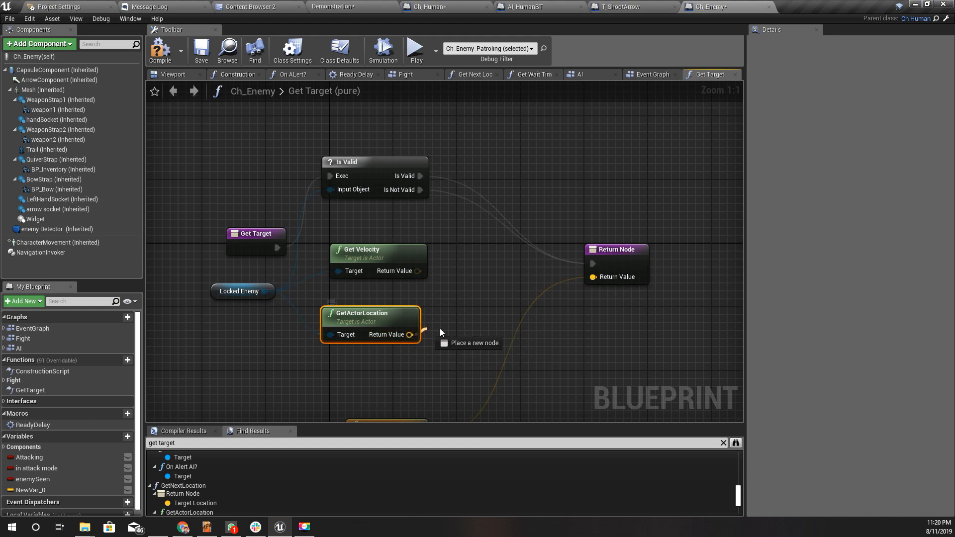
drag(412, 334, 454, 335)
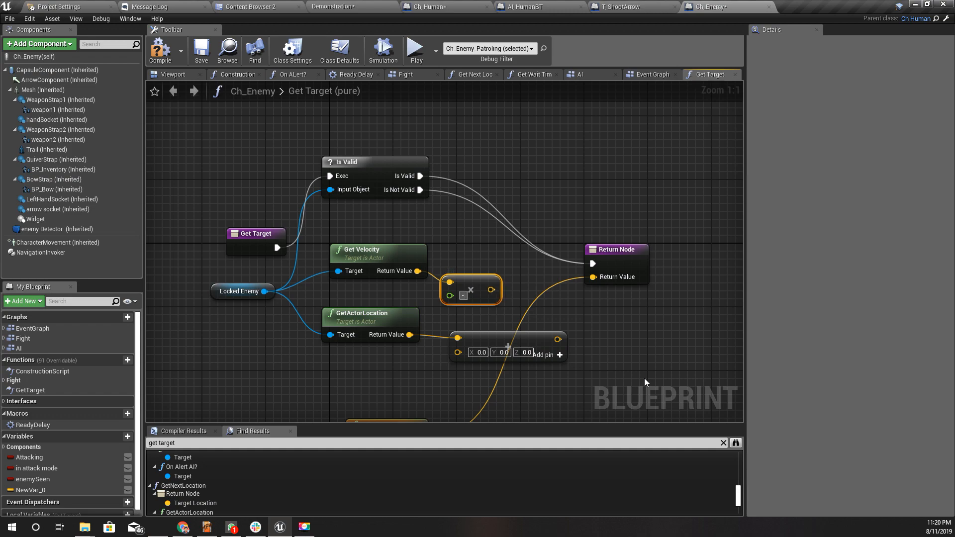
click(469, 295)
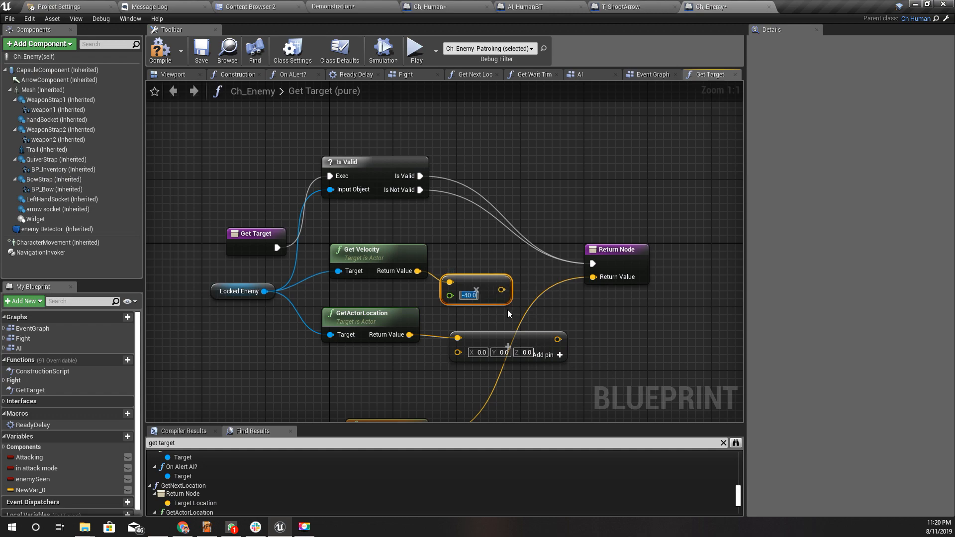
mouse_move(502, 289)
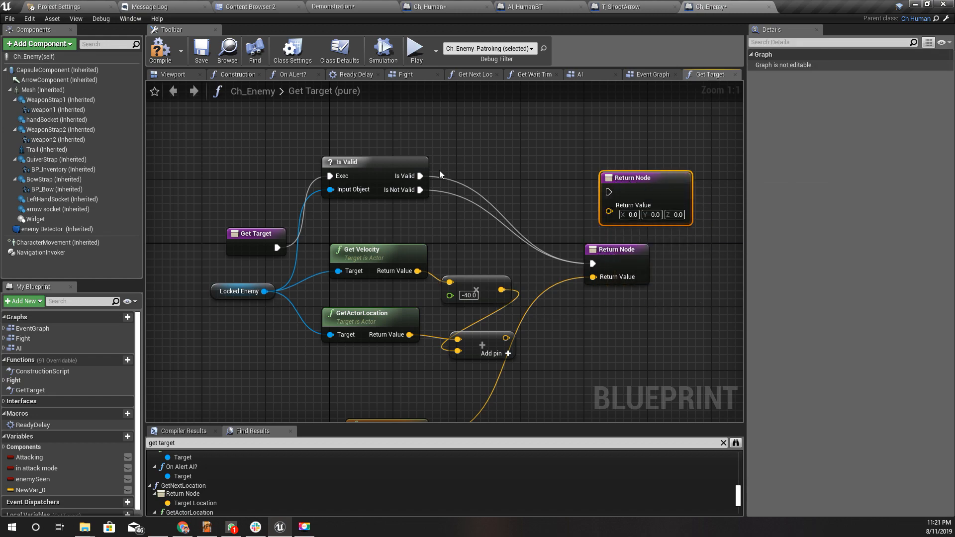
mouse_move(554, 287)
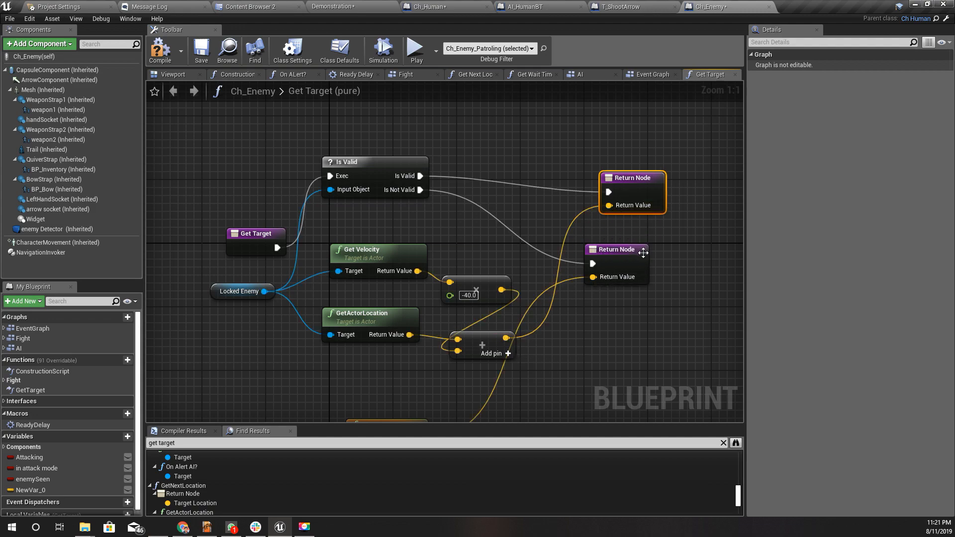
Move the fallback return node below the new one and compile Ch_Enemy
drag(632, 250, 632, 296)
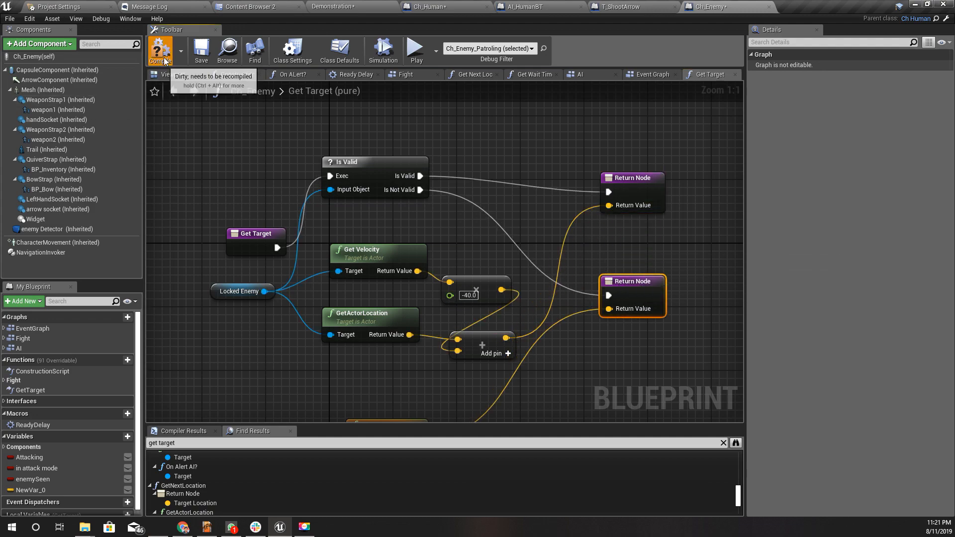
click(160, 50)
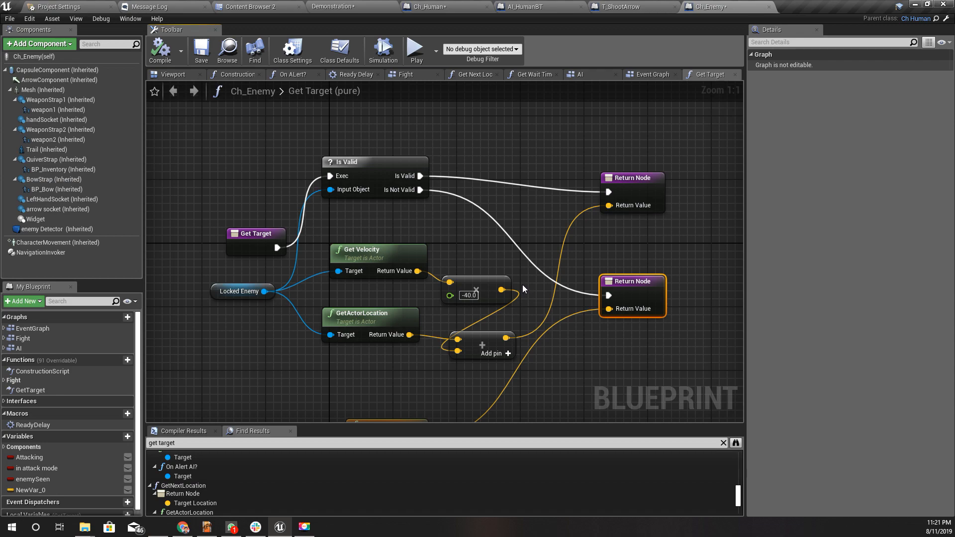
mouse_move(524, 280)
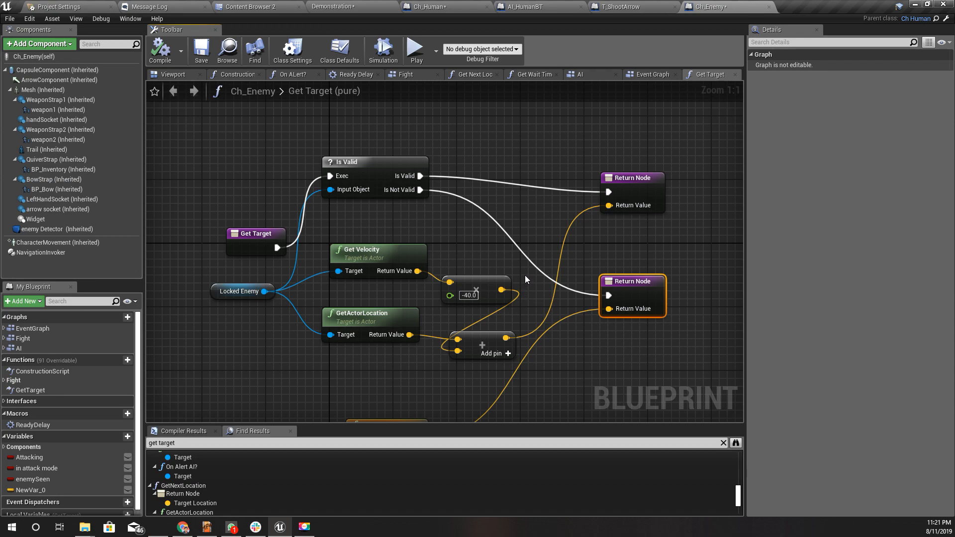
mouse_move(488, 336)
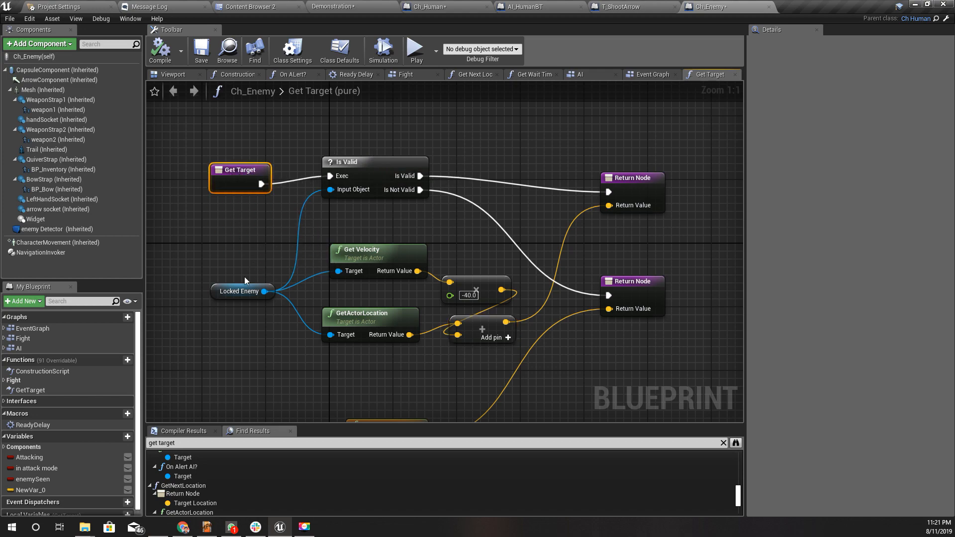
click(414, 48)
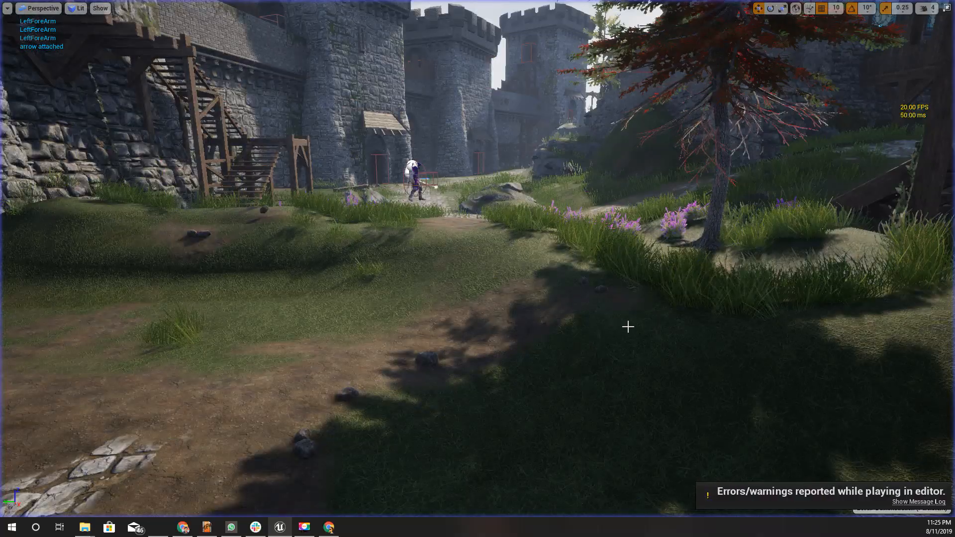
Review the play-session errors and return to the Demonstration level tab
click(909, 501)
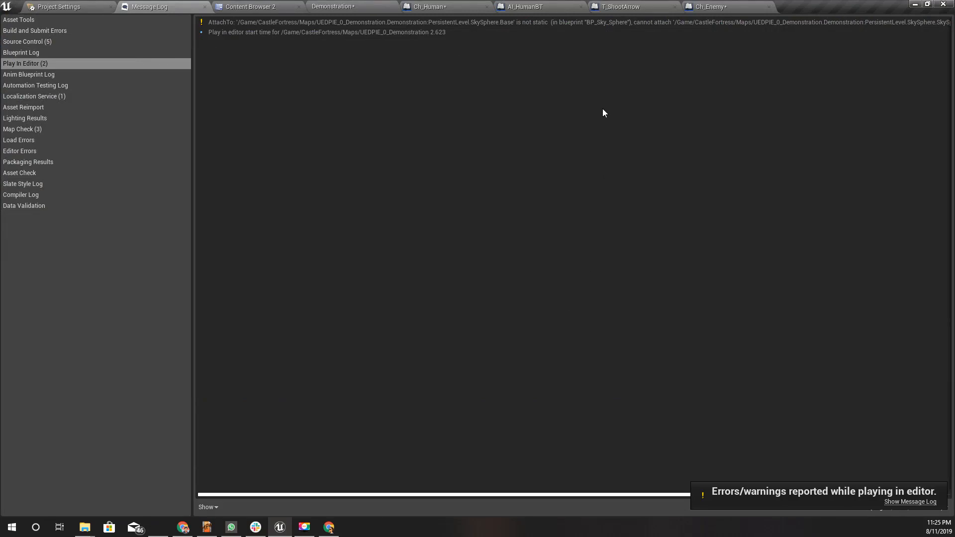
click(710, 7)
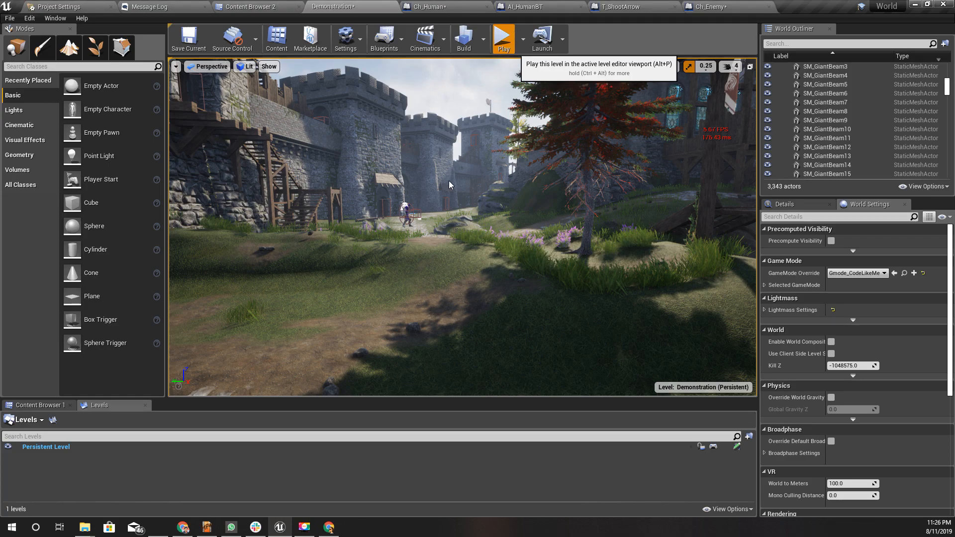
Play-test the Demonstration level, then return to the T_ShootArrow task graph
click(502, 39)
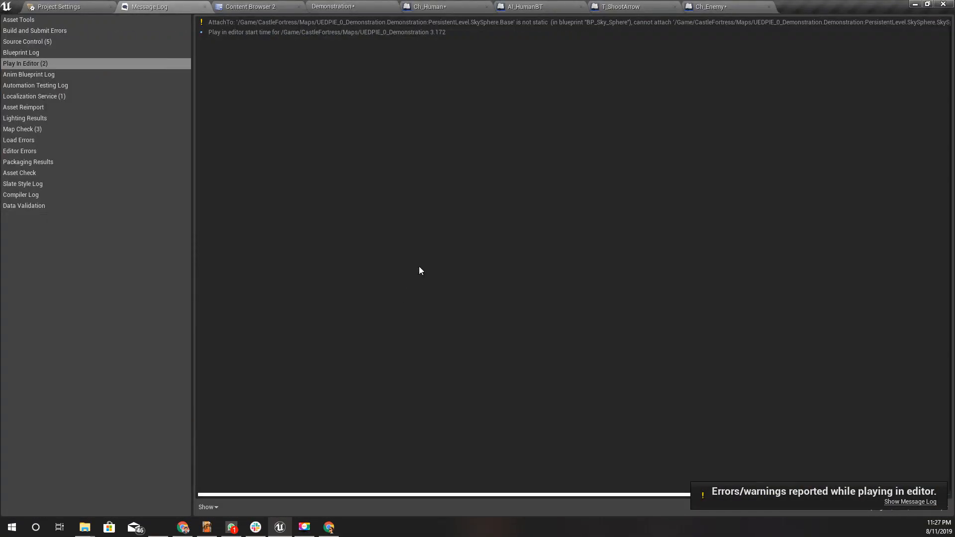
click(621, 6)
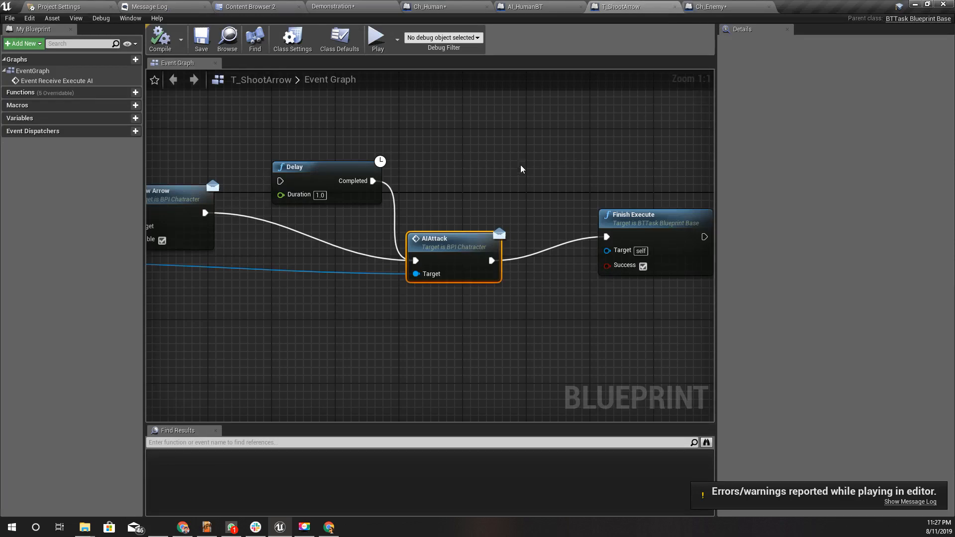
In Get Target, add an orange Print String whose duration is the velocity's Vector Length
click(710, 7)
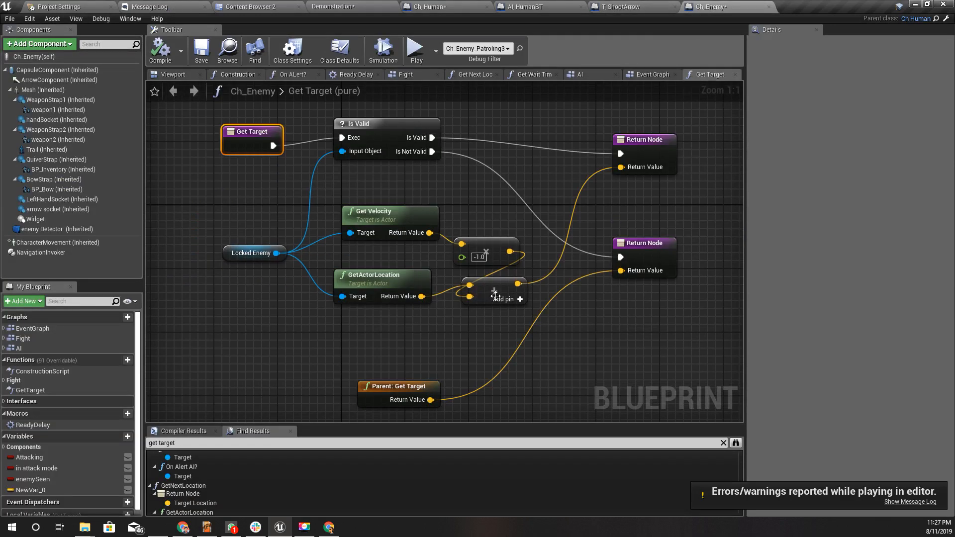
mouse_move(475, 187)
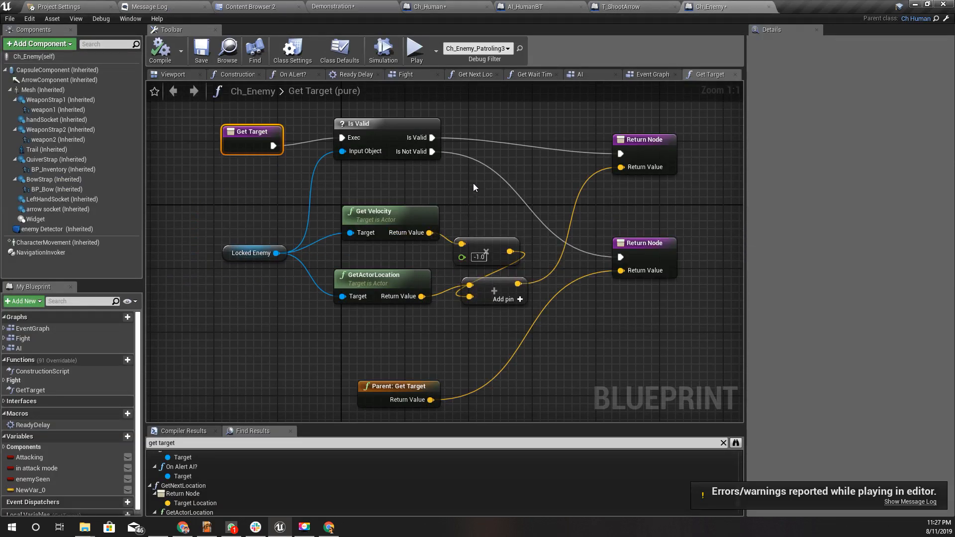
click(432, 137)
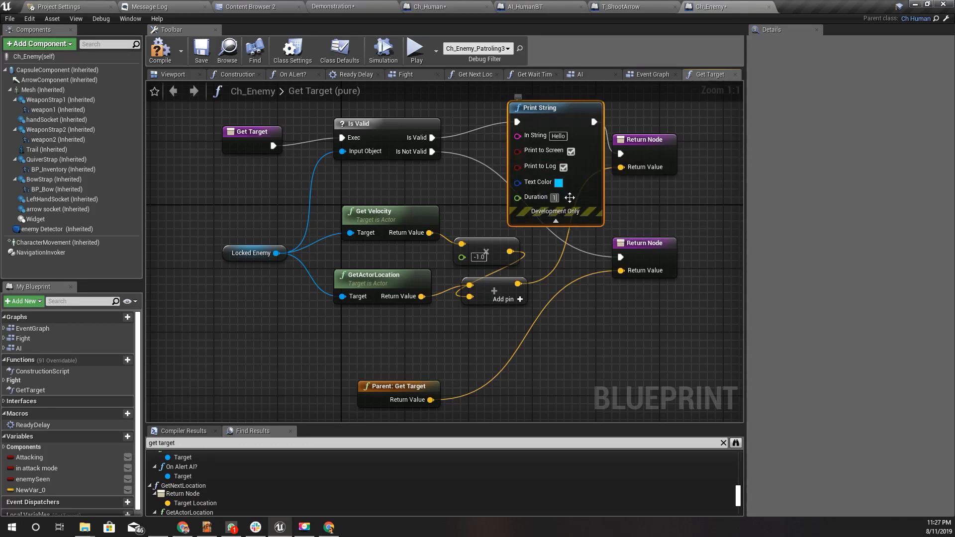
click(561, 182)
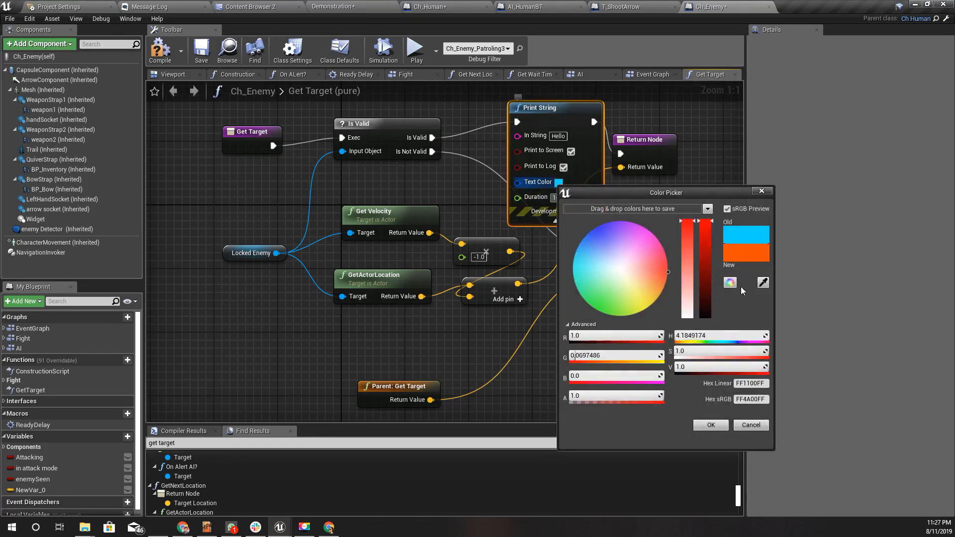
click(710, 424)
text(leng)
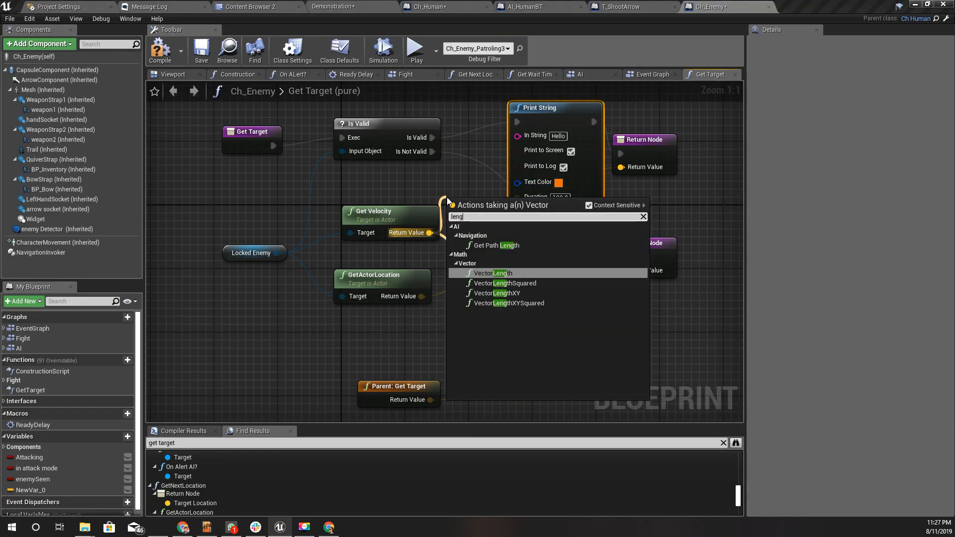
click(495, 273)
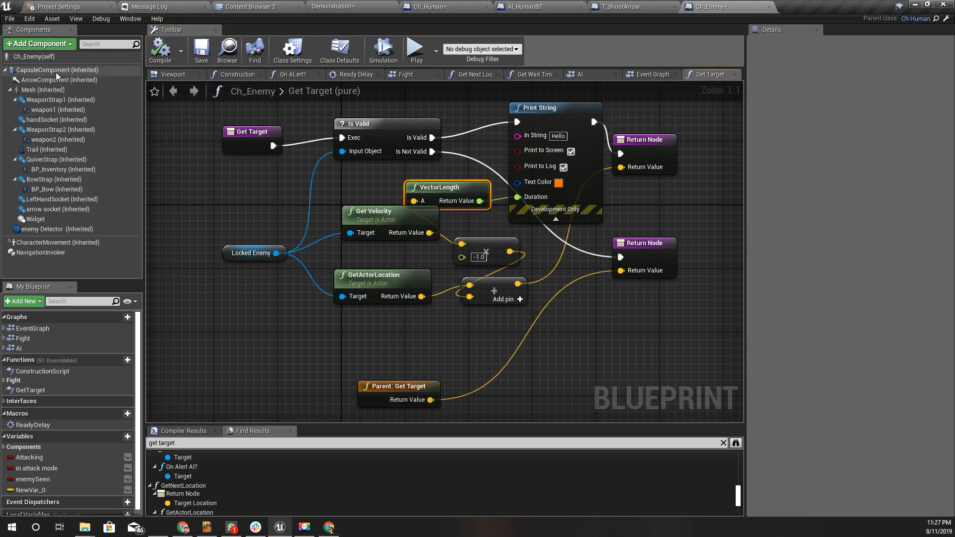
mouse_move(527, 117)
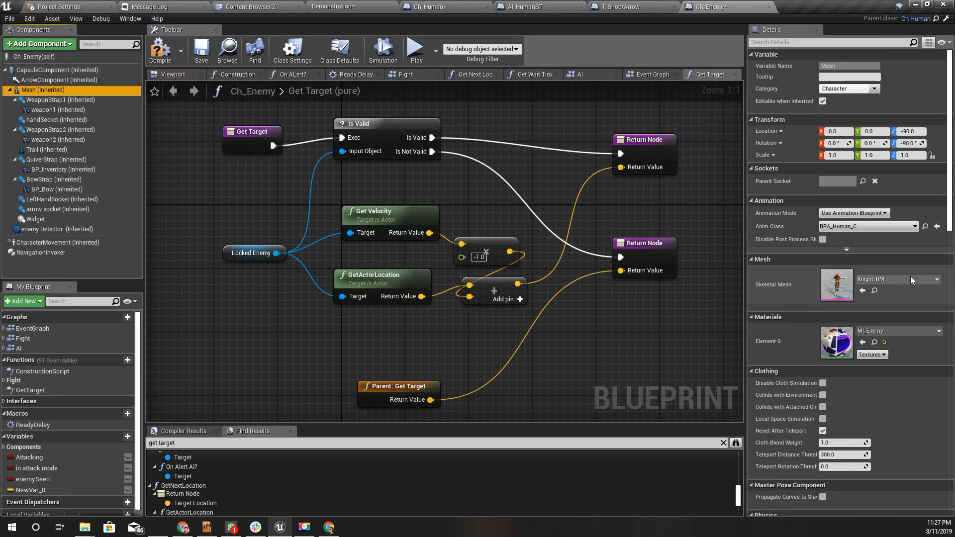
mouse_move(58, 242)
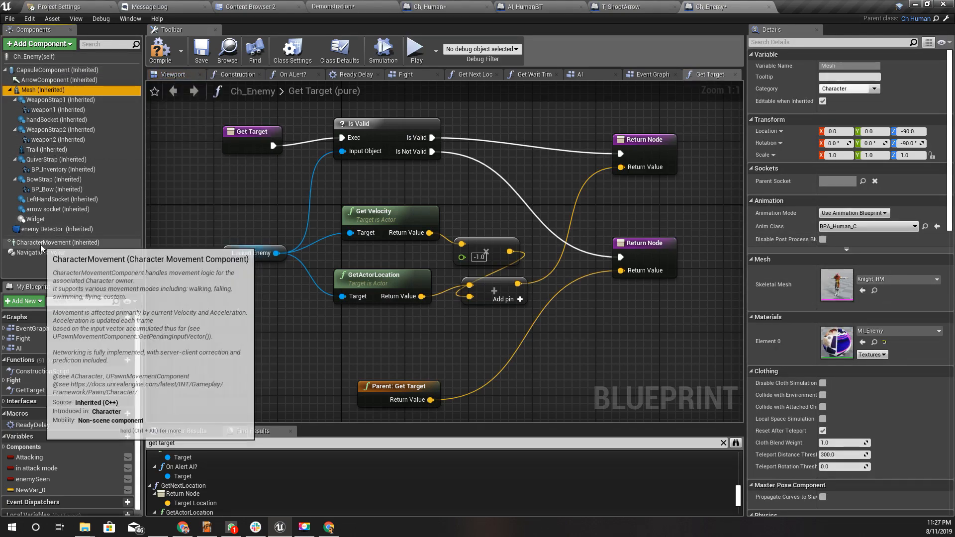
Select CharacterMovement and filter Details with 'sp' to show the movement speed settings
click(59, 243)
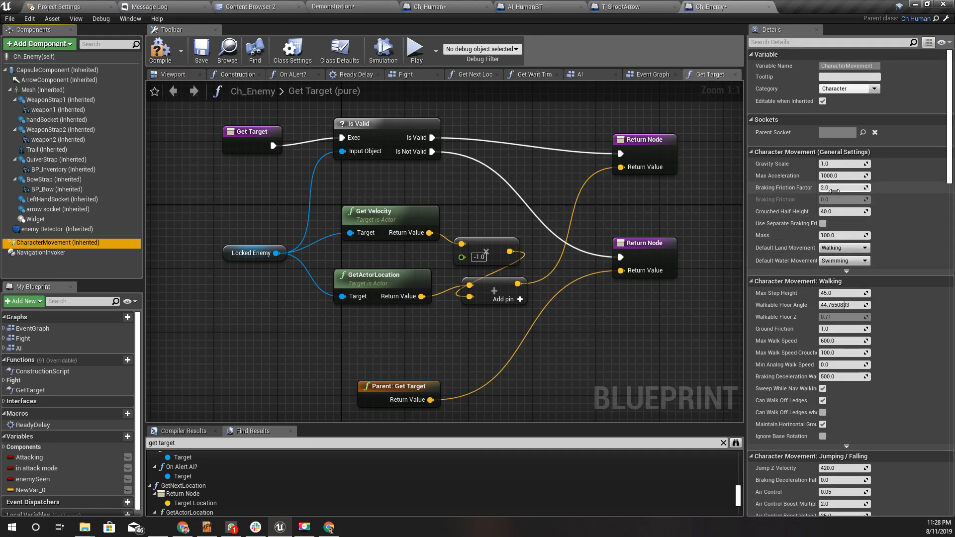
mouse_move(846, 273)
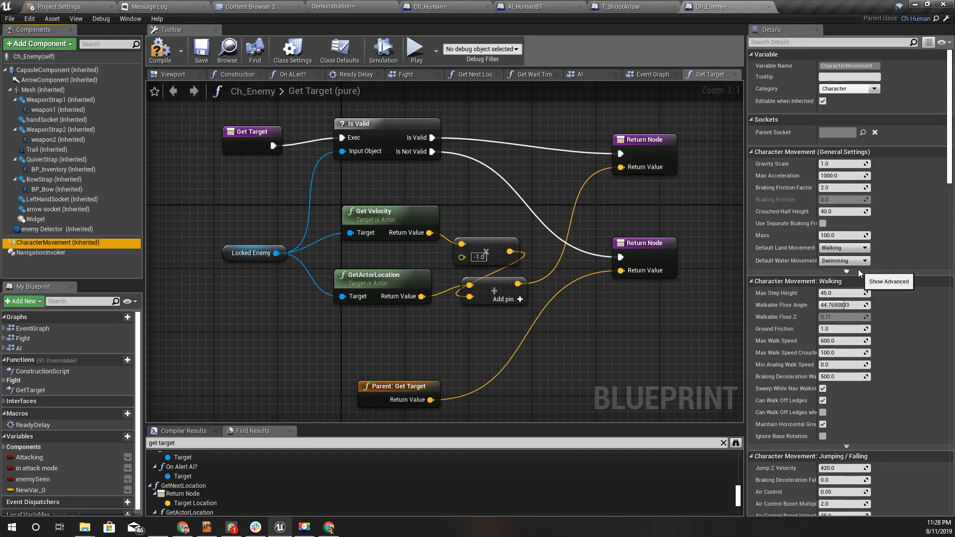
scroll(down, 3)
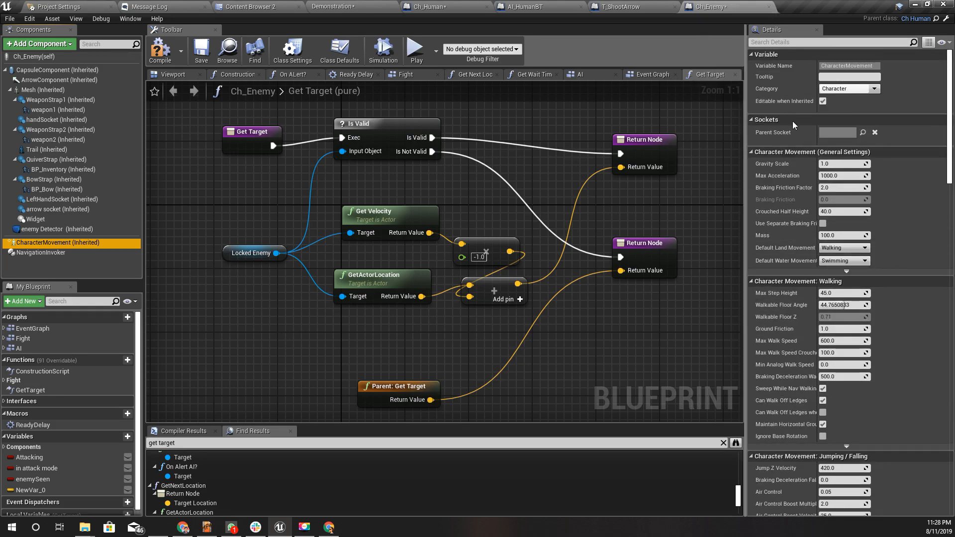
text(spee)
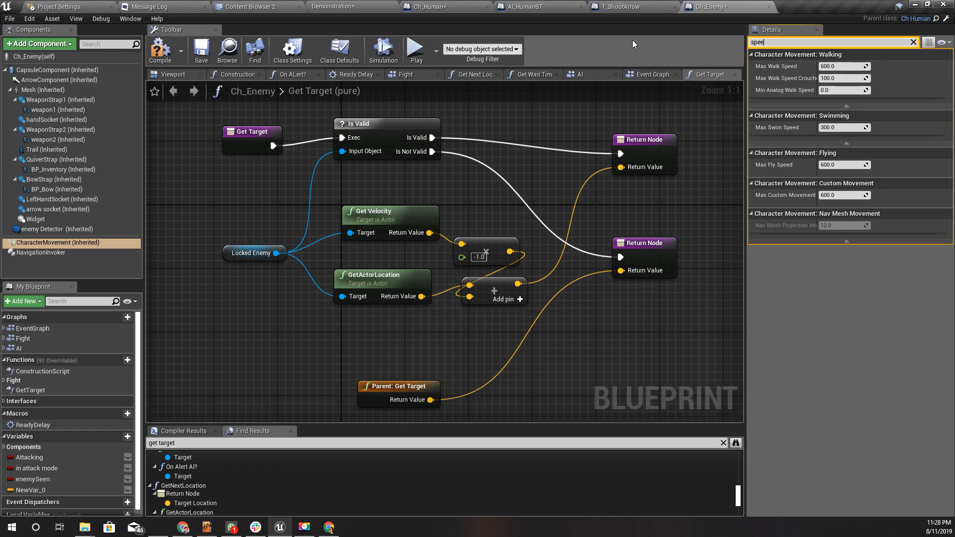
mouse_move(632, 43)
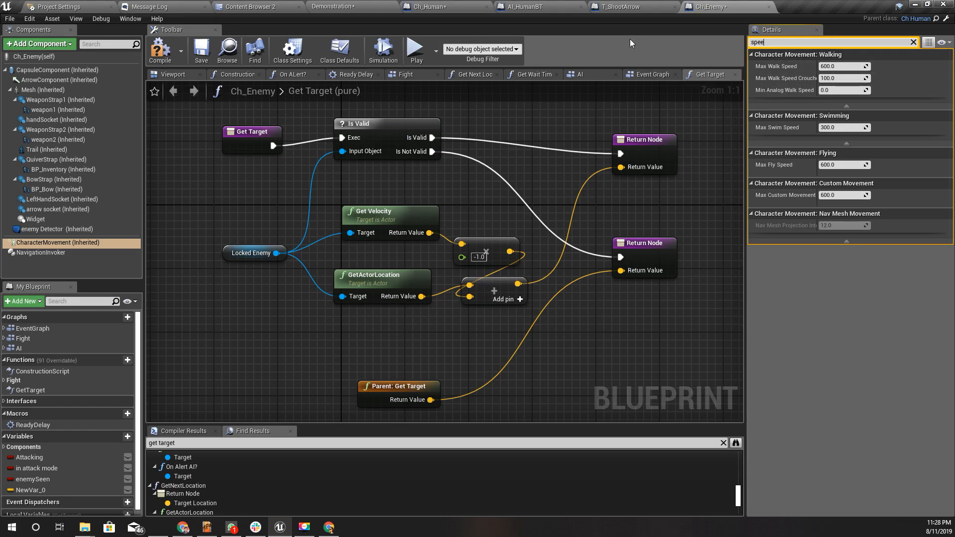
mouse_move(542, 143)
text(-0.01)
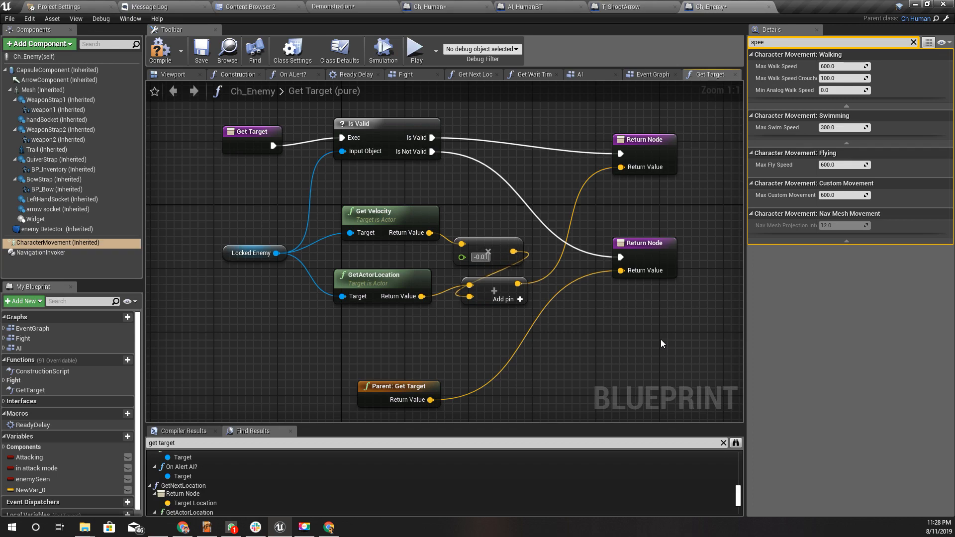
Play-test the aim, then change Get Target's velocity multiplier to -0.08
click(481, 256)
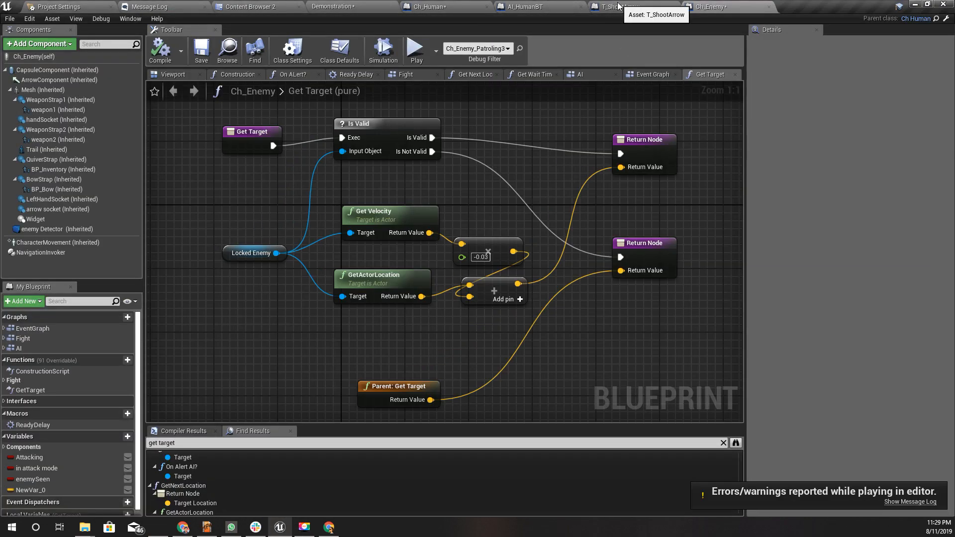
click(480, 257)
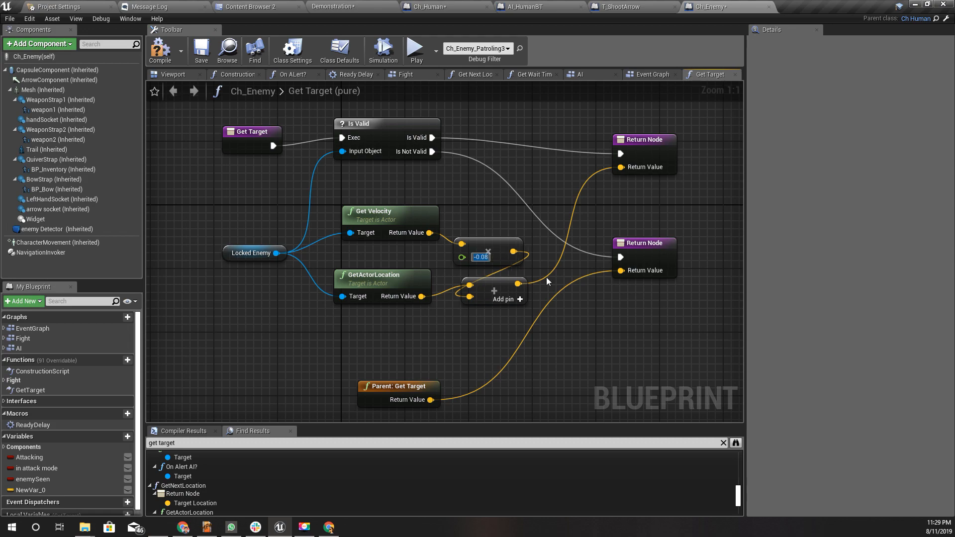
click(478, 48)
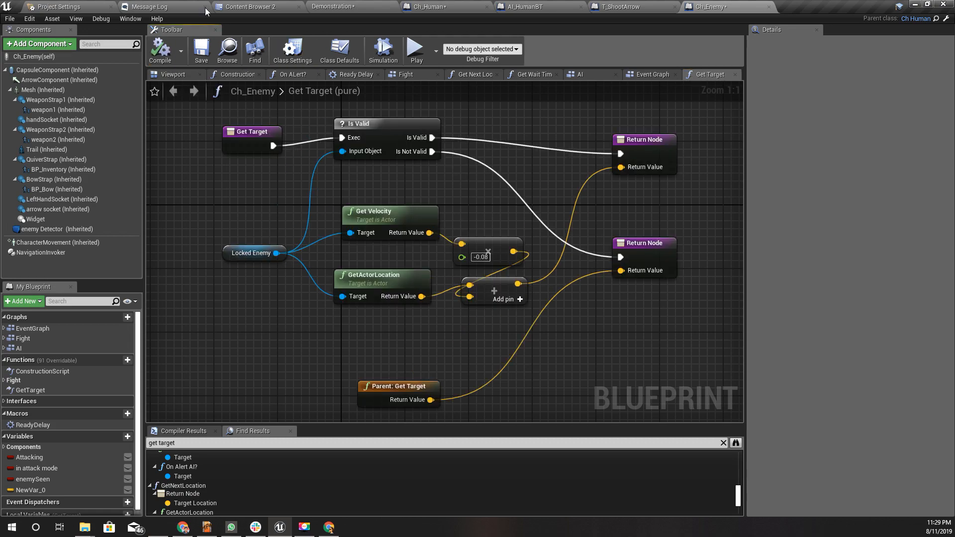
Play the Demonstration level to test the archers' -0.08 aim lead
click(330, 7)
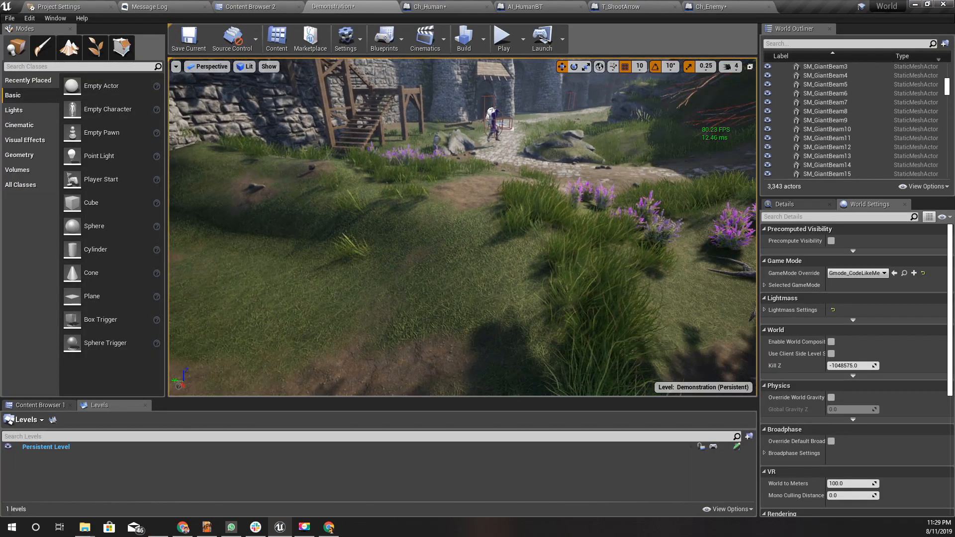
key(F11)
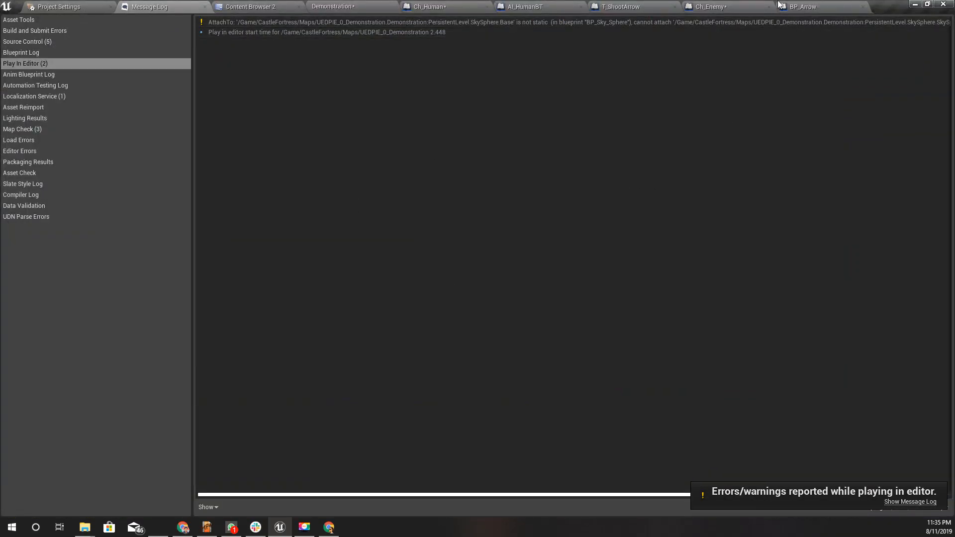
Step through T_ShootArrow and Ch_Human's Attack graph to reach BP_Arrow's Fire function
click(800, 7)
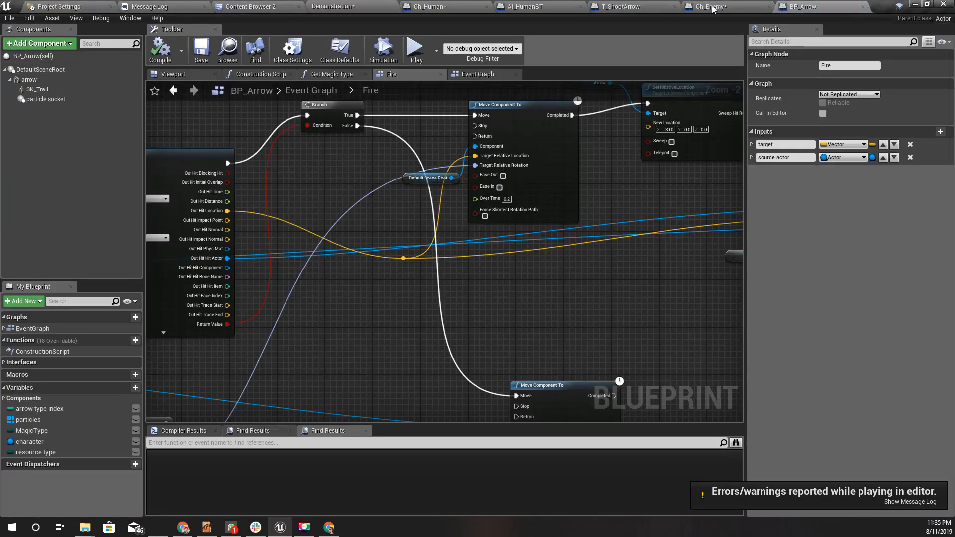
click(615, 7)
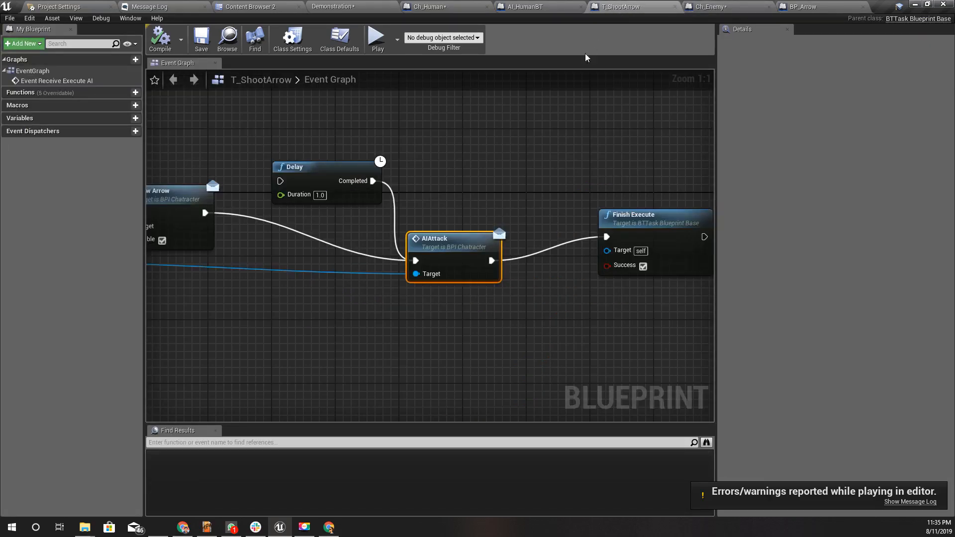
scroll(down, 3)
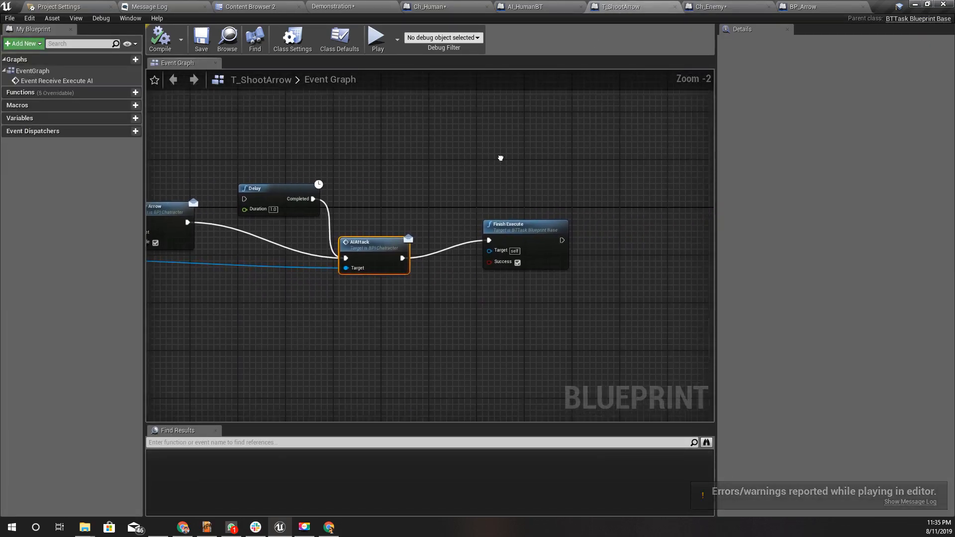
click(426, 6)
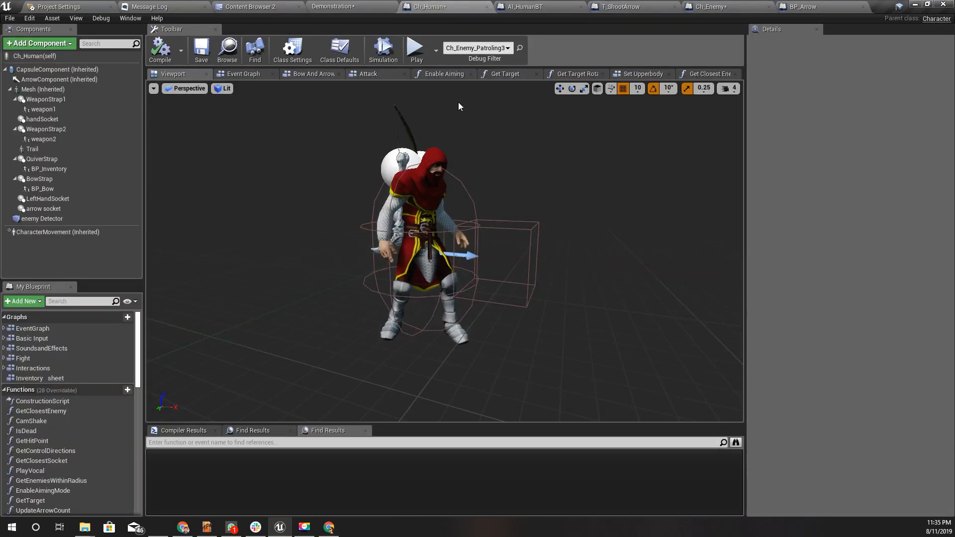
mouse_move(575, 74)
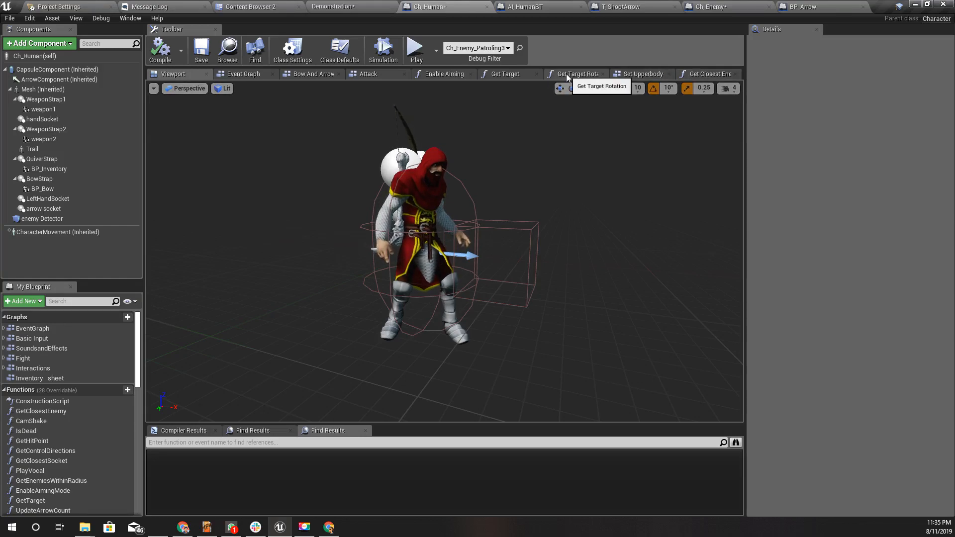
click(368, 73)
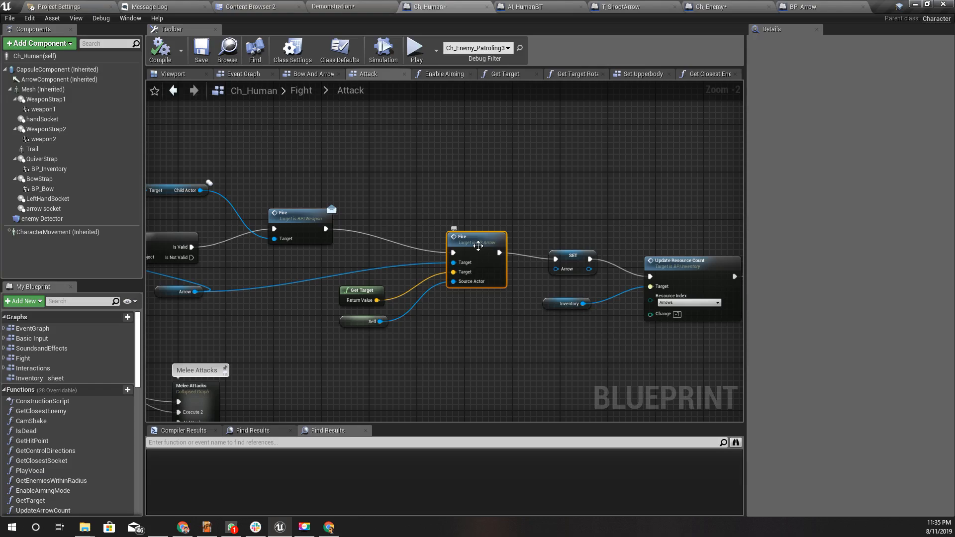
mouse_move(363, 317)
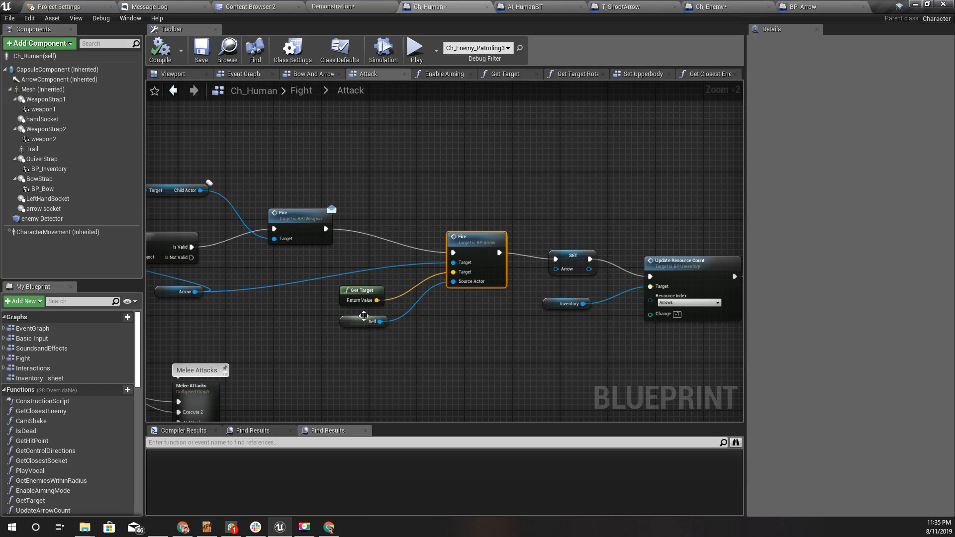
click(800, 6)
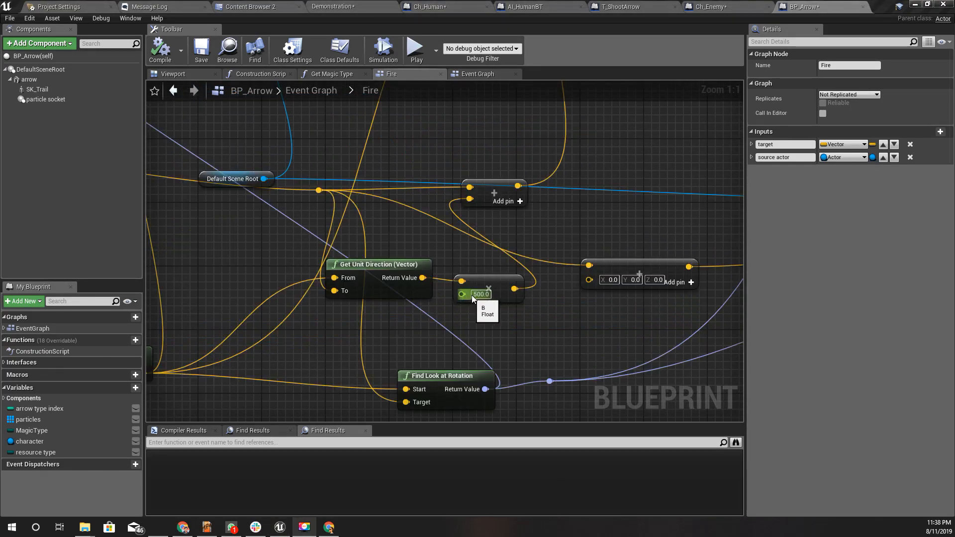
click(480, 294)
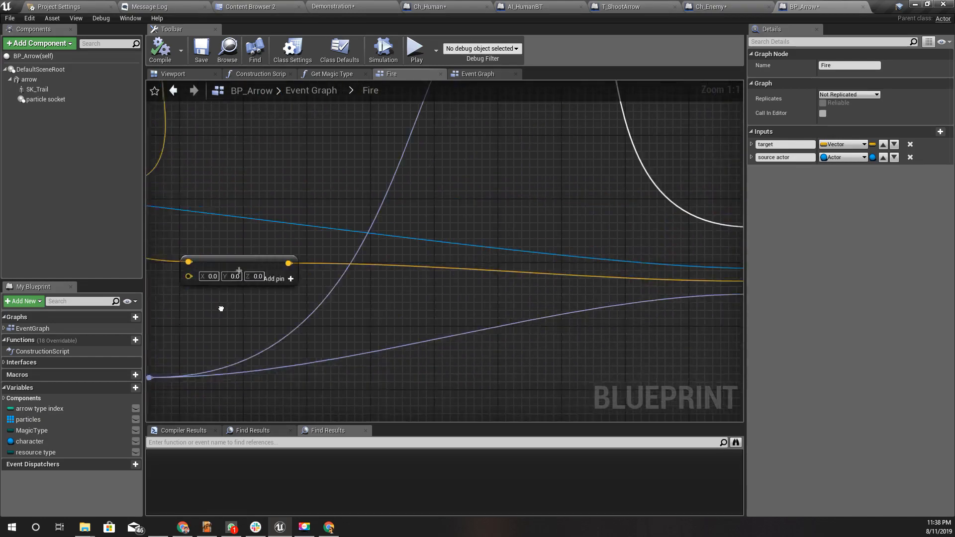
scroll(down, 3)
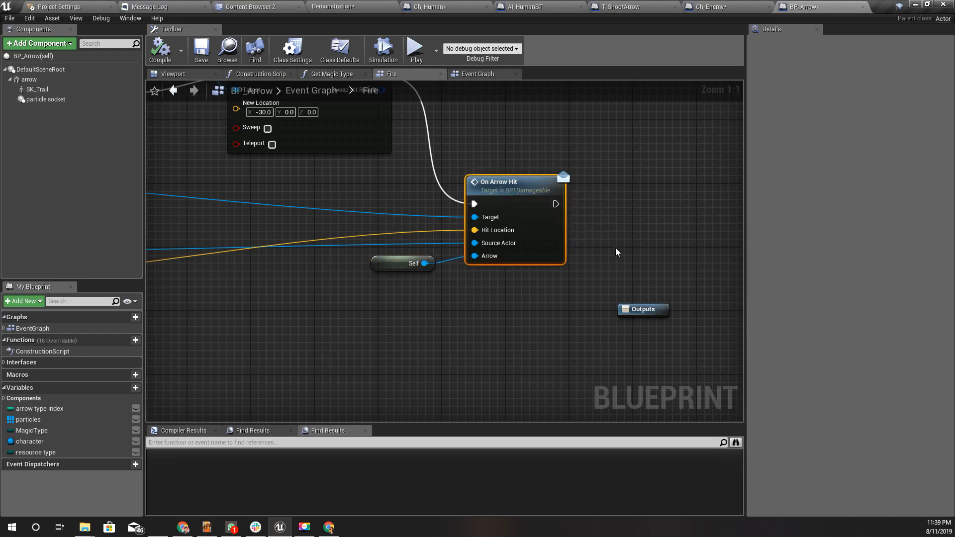
mouse_move(588, 304)
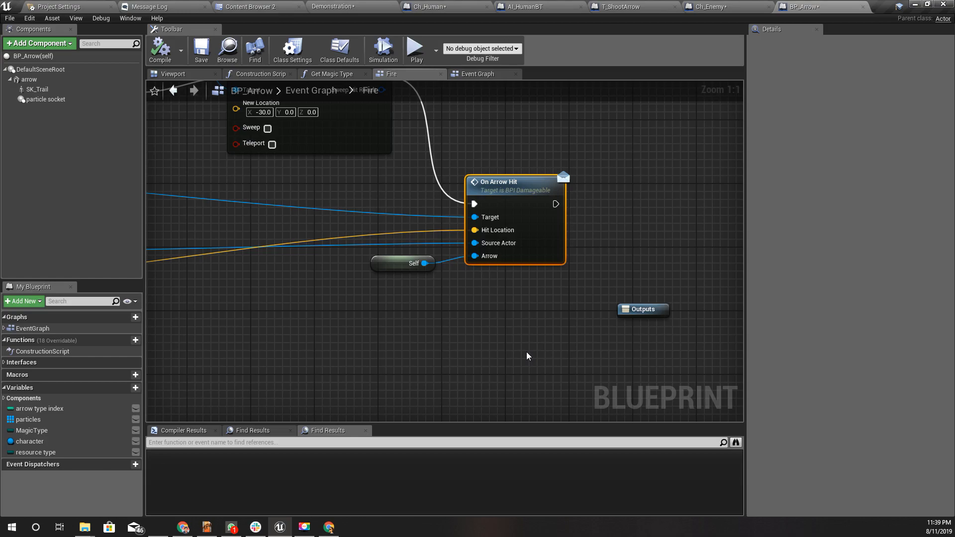
mouse_move(621, 6)
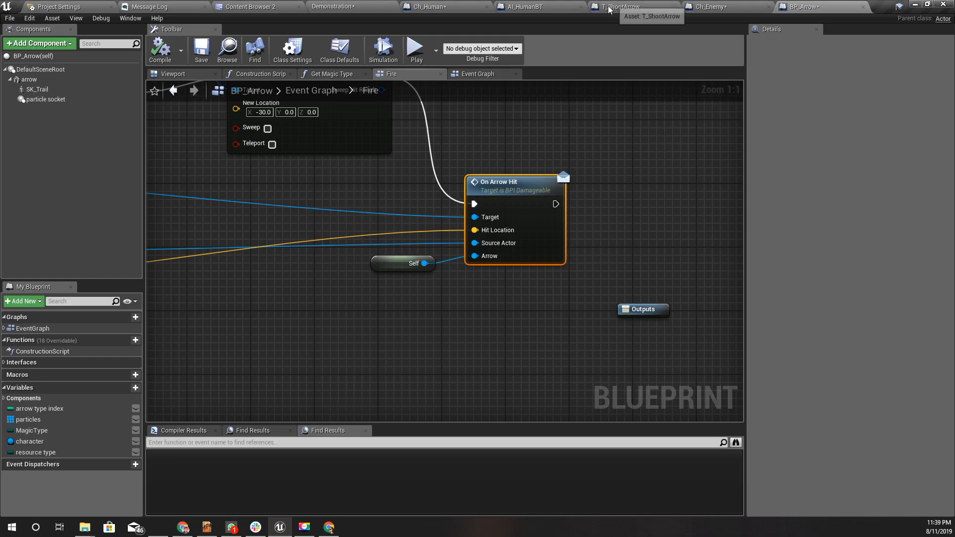
Search Ch_Human for 'on arro' and open and pan to the On Arrow Hit event
click(427, 7)
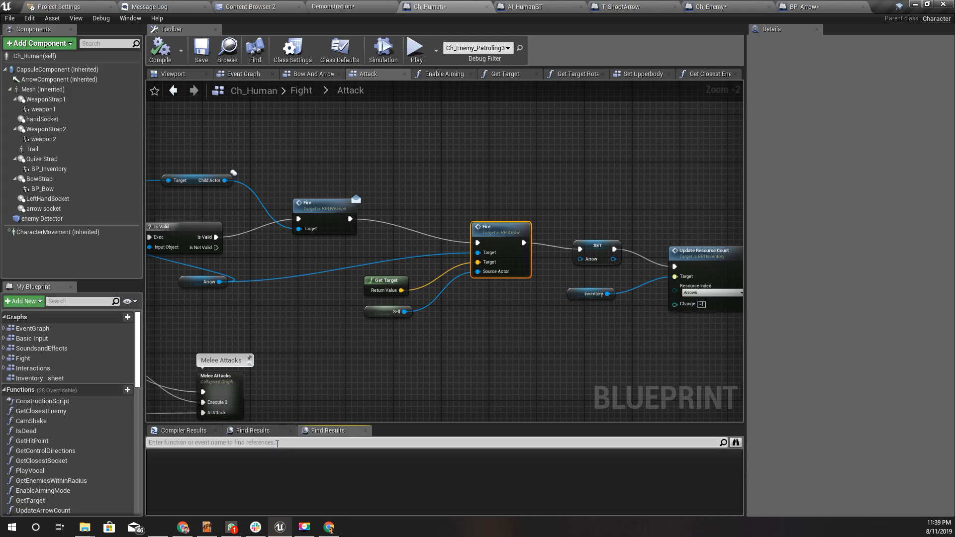
text(on arrow hit)
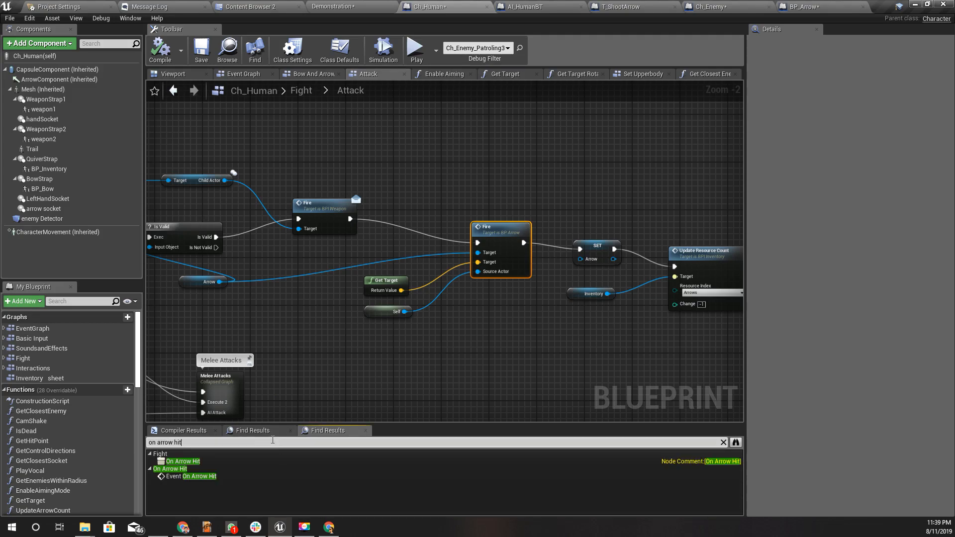
double_click(197, 476)
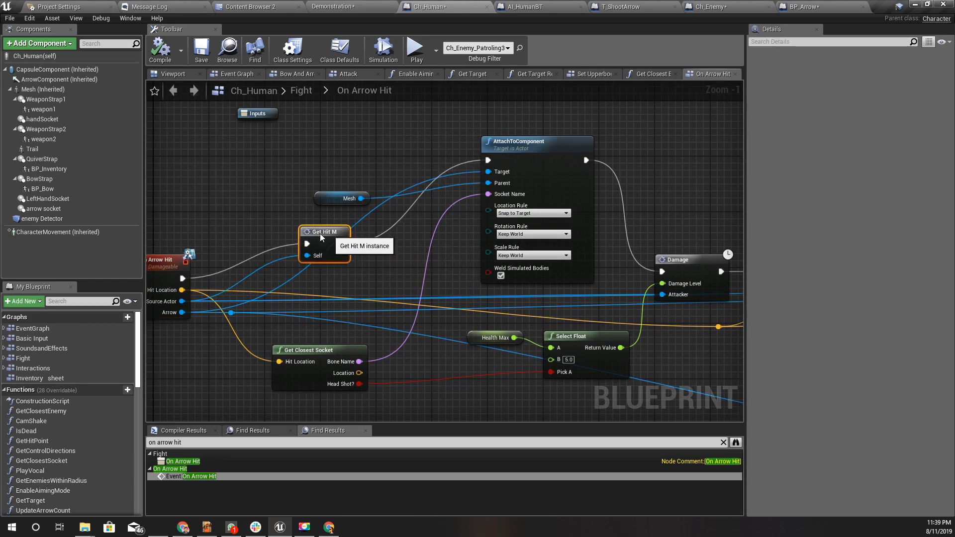
drag(324, 244, 290, 164)
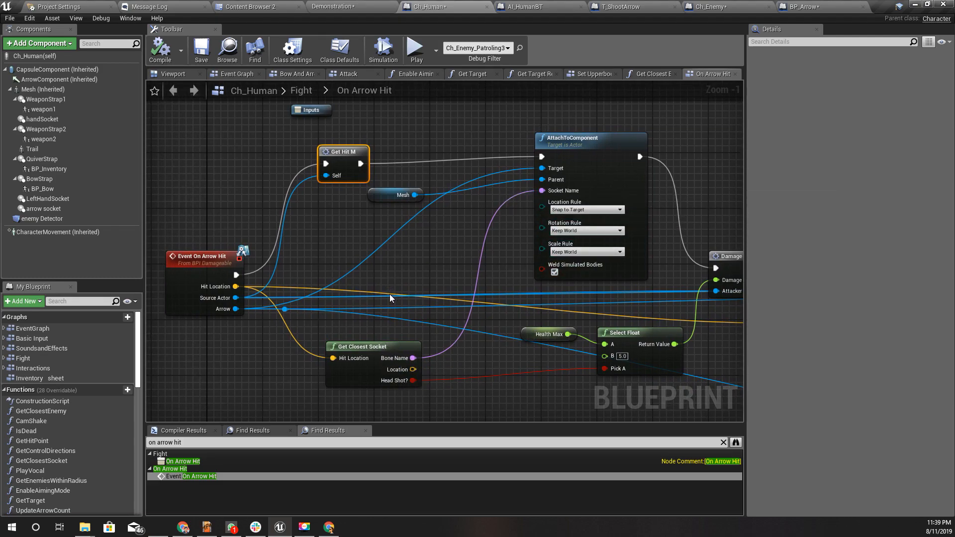
mouse_move(500, 347)
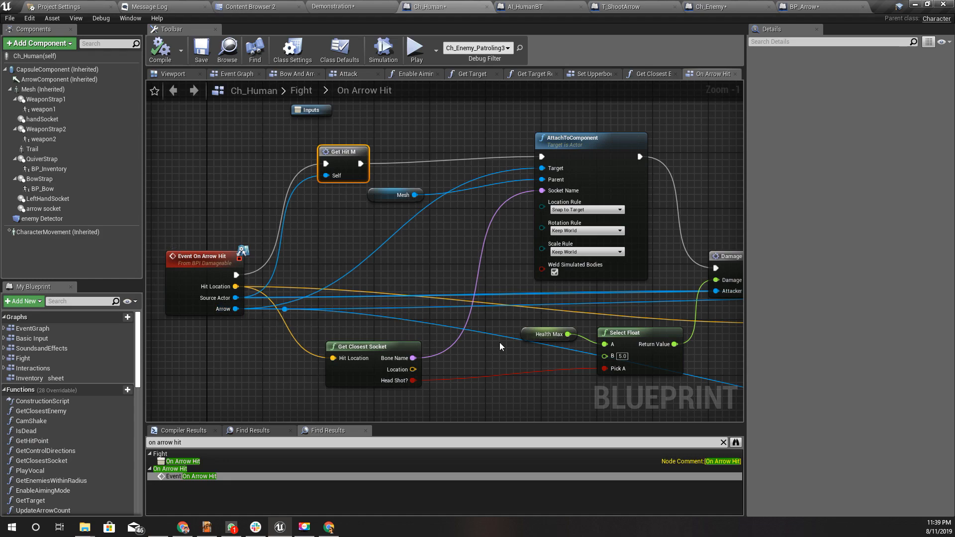
mouse_move(526, 178)
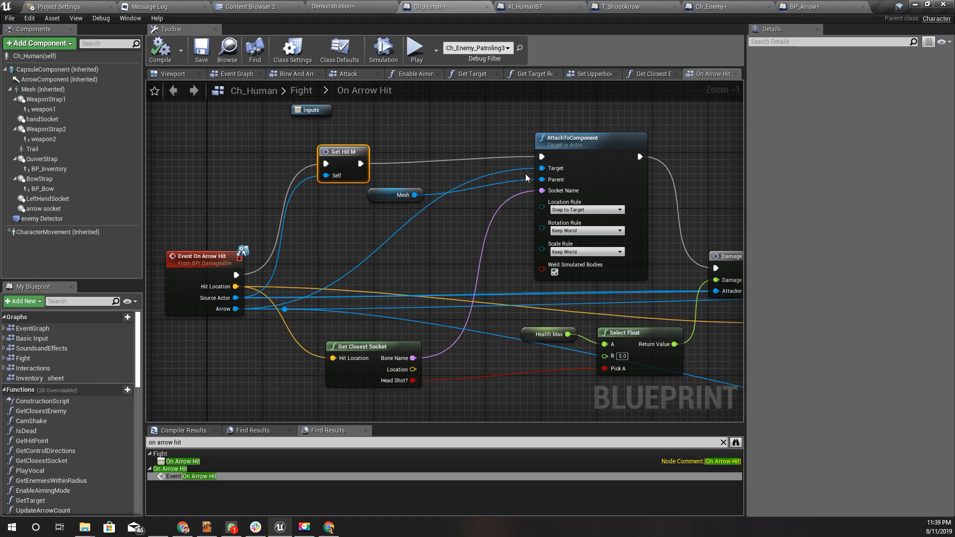
mouse_move(345, 153)
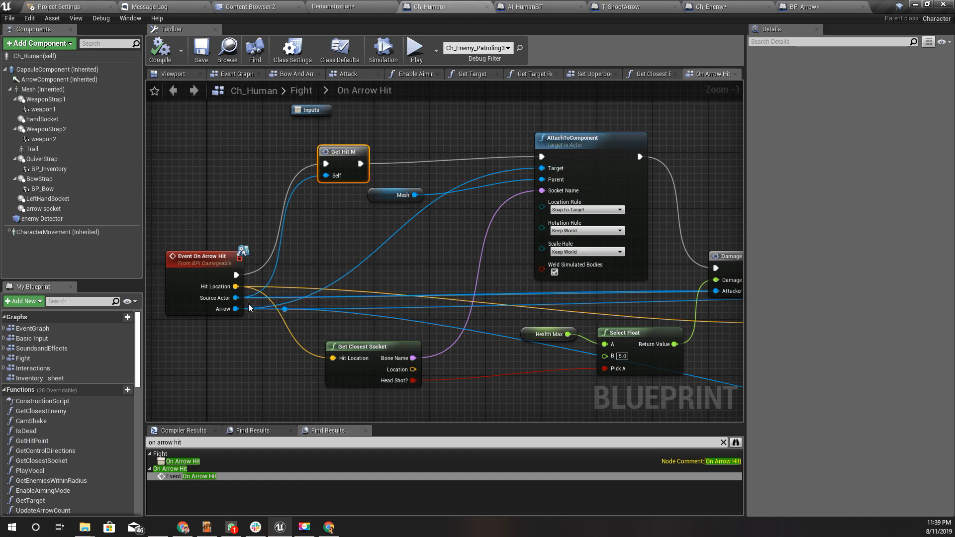
mouse_move(359, 245)
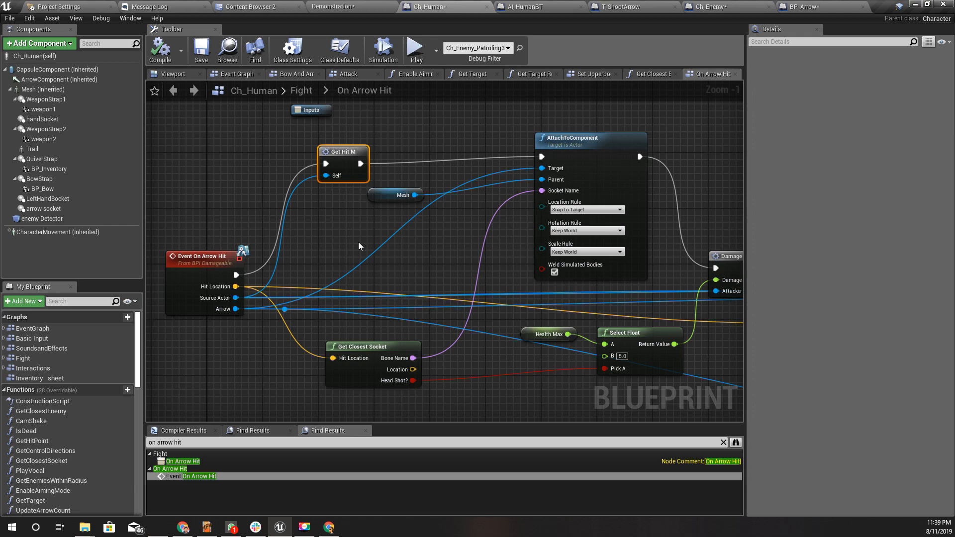
mouse_move(220, 304)
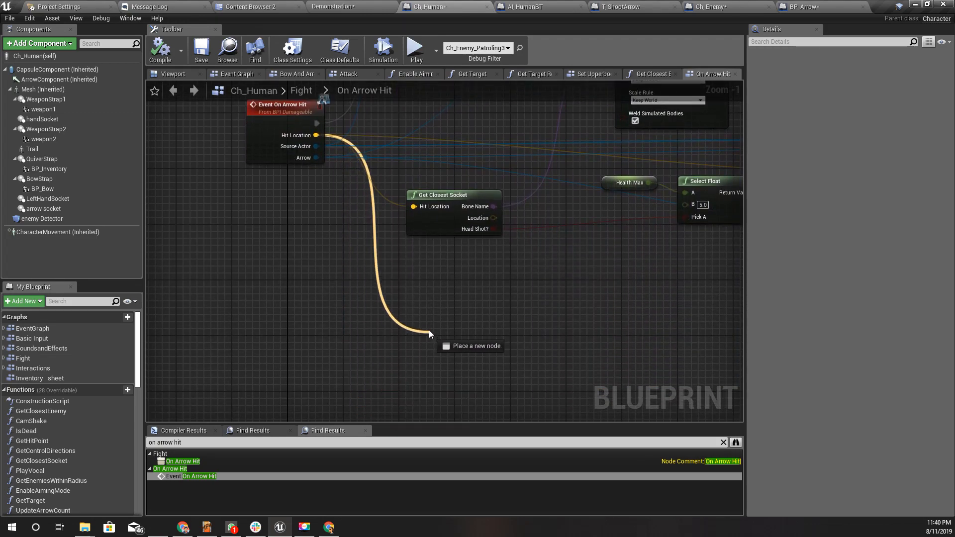
Add a Distance (Vector) node from Hit Location fed by the closest socket location
text(dista)
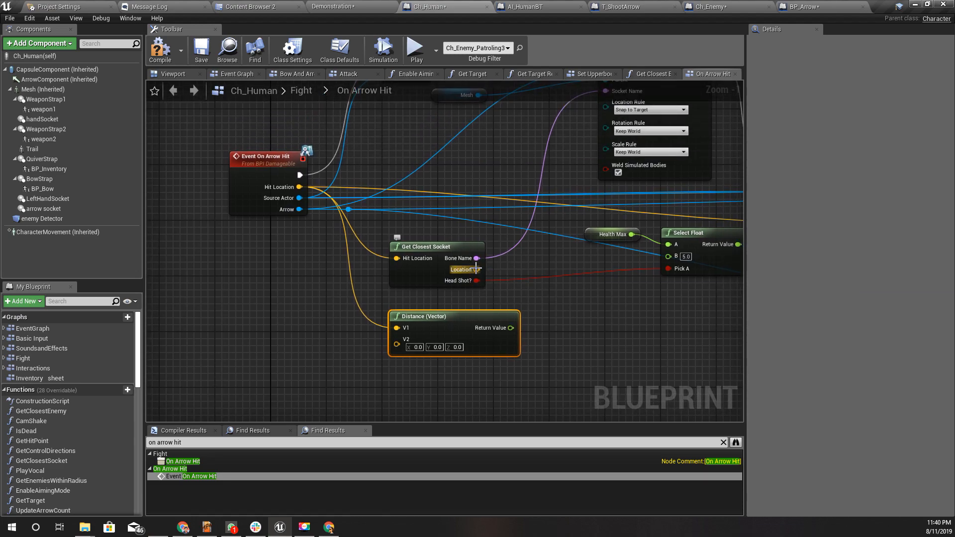
click(437, 247)
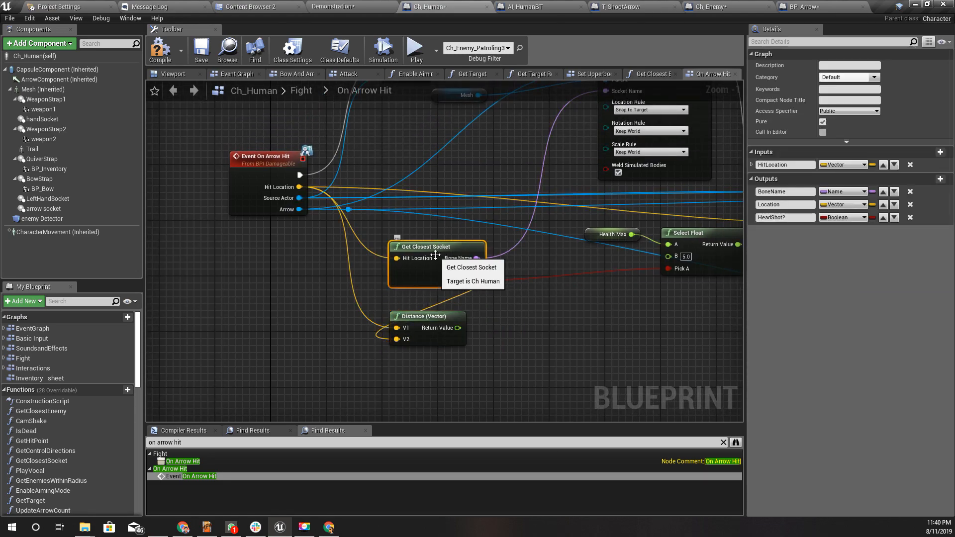
double_click(435, 247)
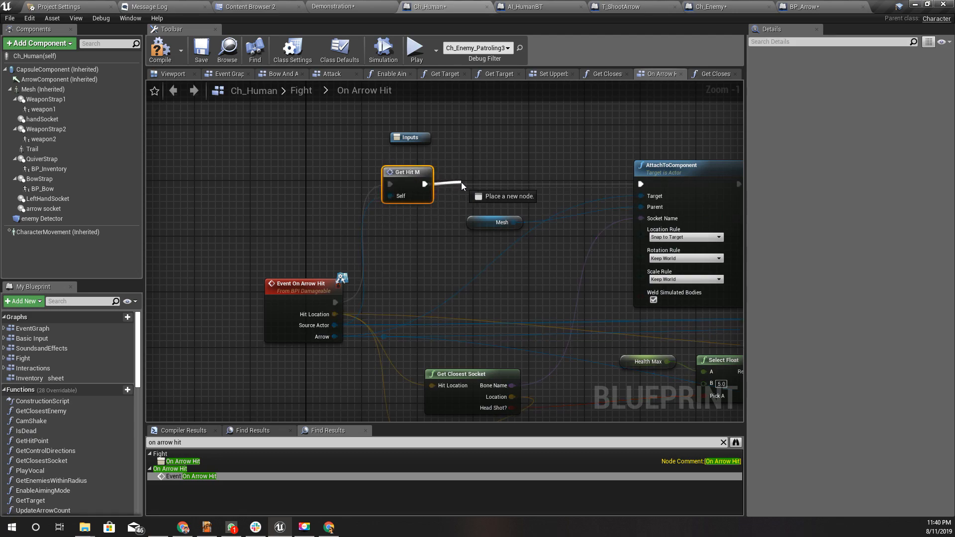
Insert a Branch after Get Hit M and compare the distance as less than 30.0
click(462, 186)
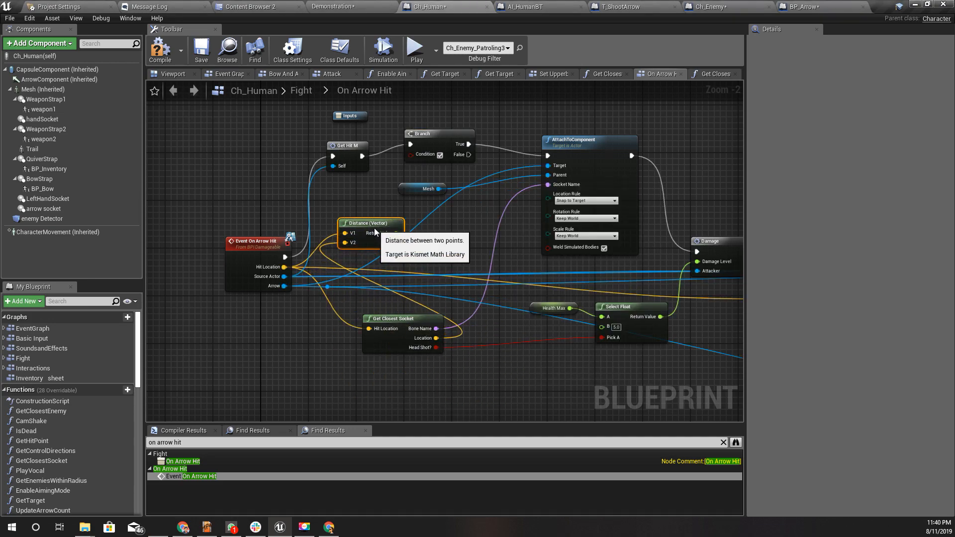
scroll(down, 3)
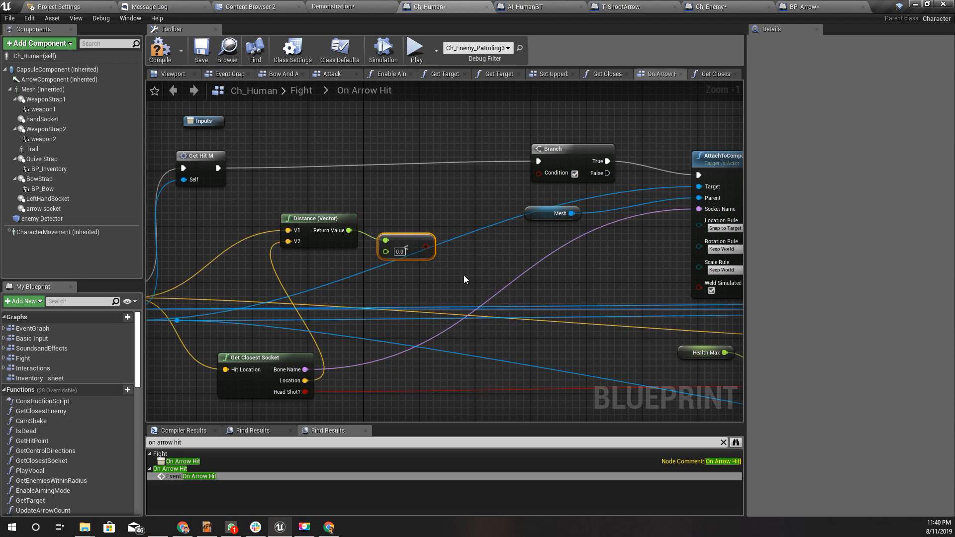
drag(405, 247, 426, 239)
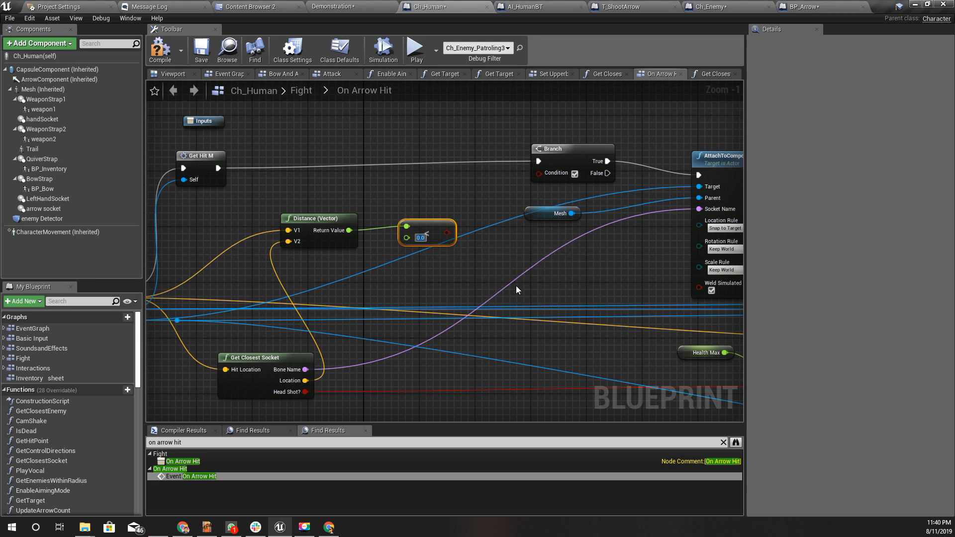
text(30.0)
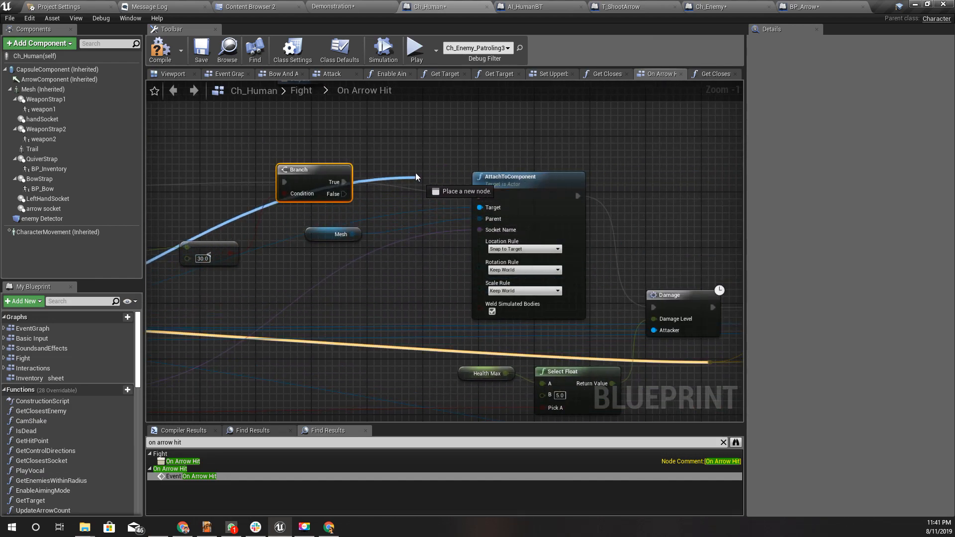
Add Set Life Span 0.1 on Branch False and move Get Hit M onto the True path
text(set)
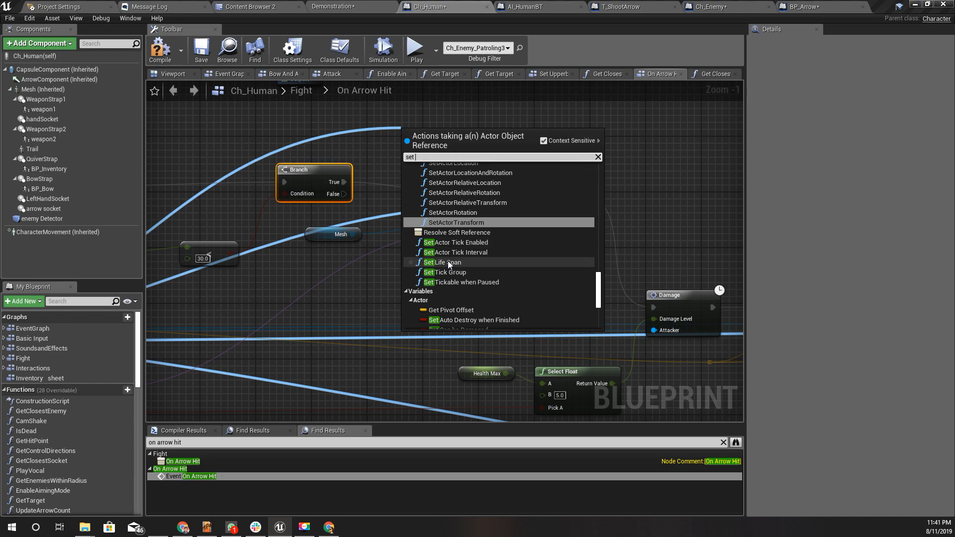
click(445, 262)
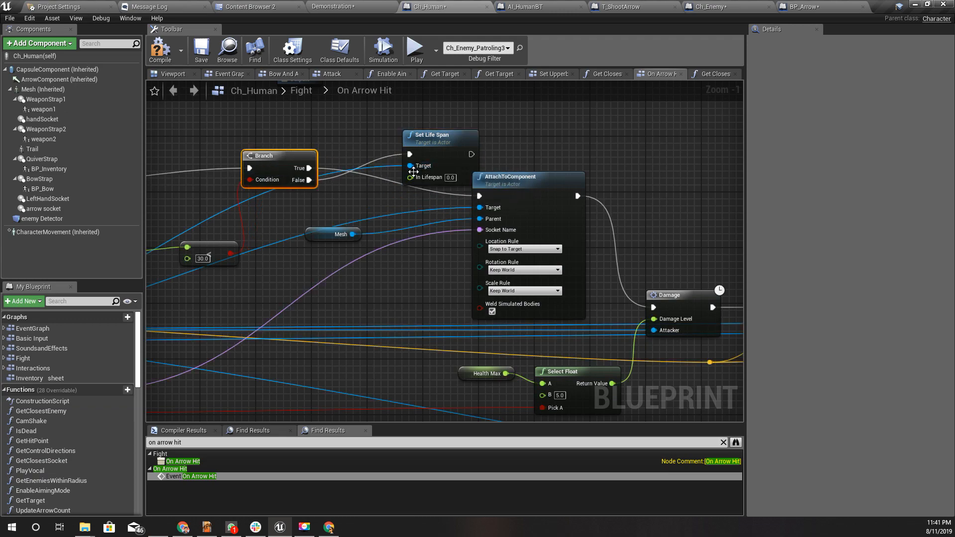
mouse_move(417, 177)
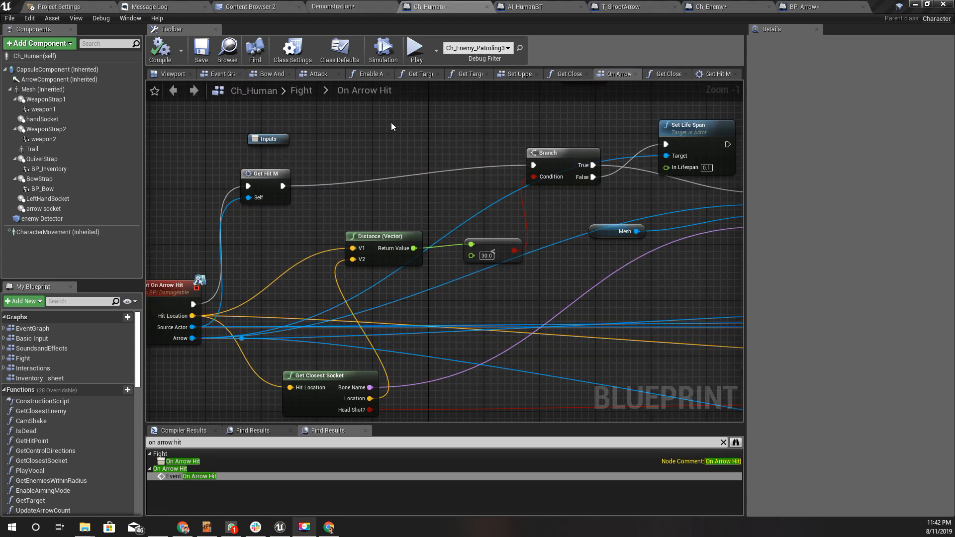
click(562, 152)
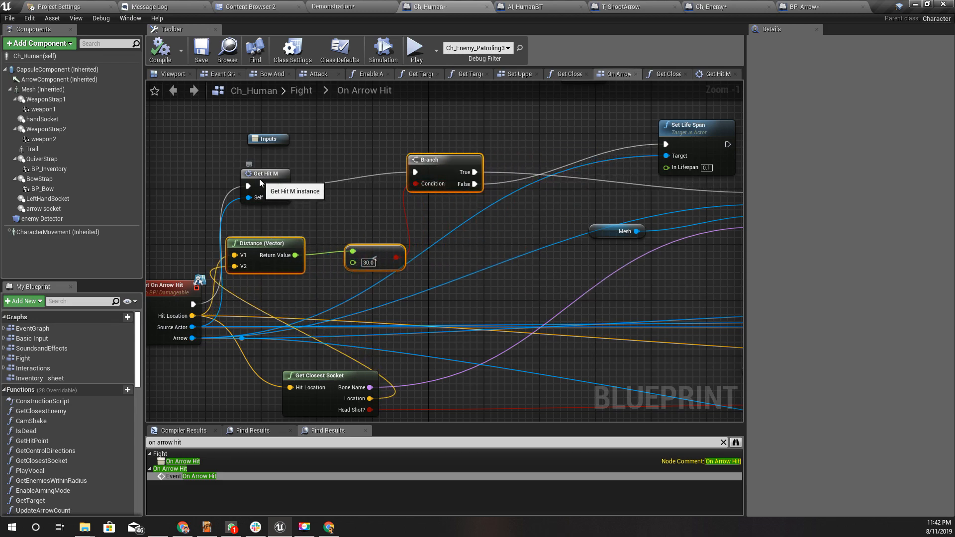
click(265, 174)
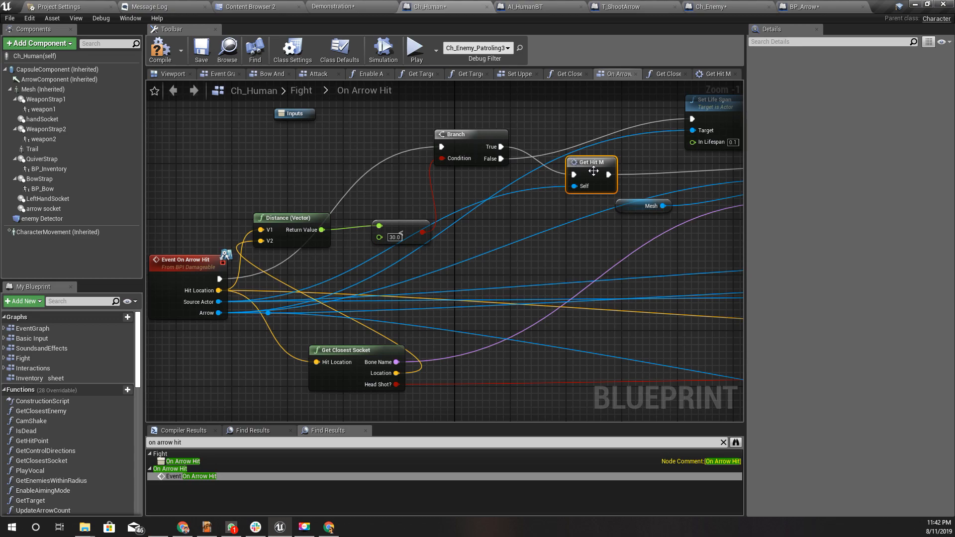
drag(594, 170, 238, 134)
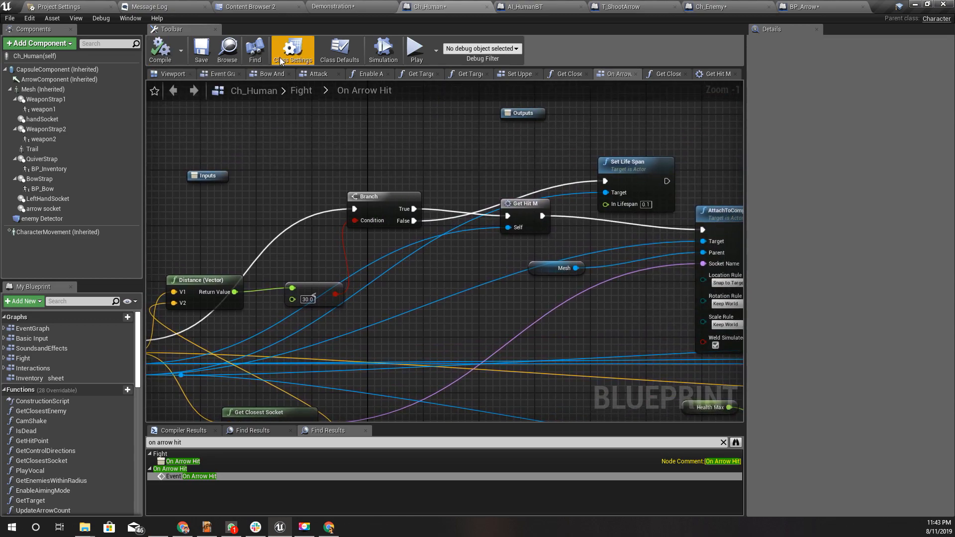
Play the Demonstration level to test arrows, then open the Message Log of warnings
click(342, 7)
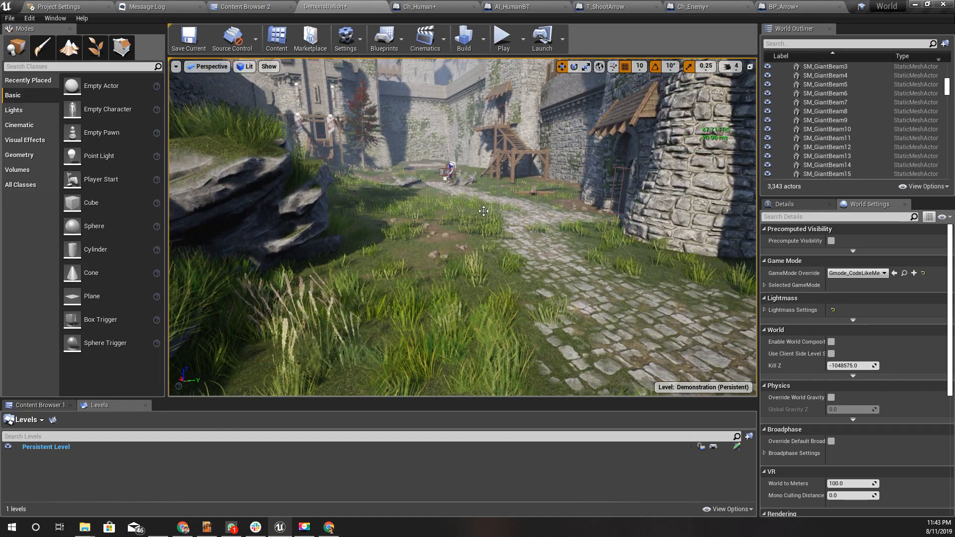
key(F11)
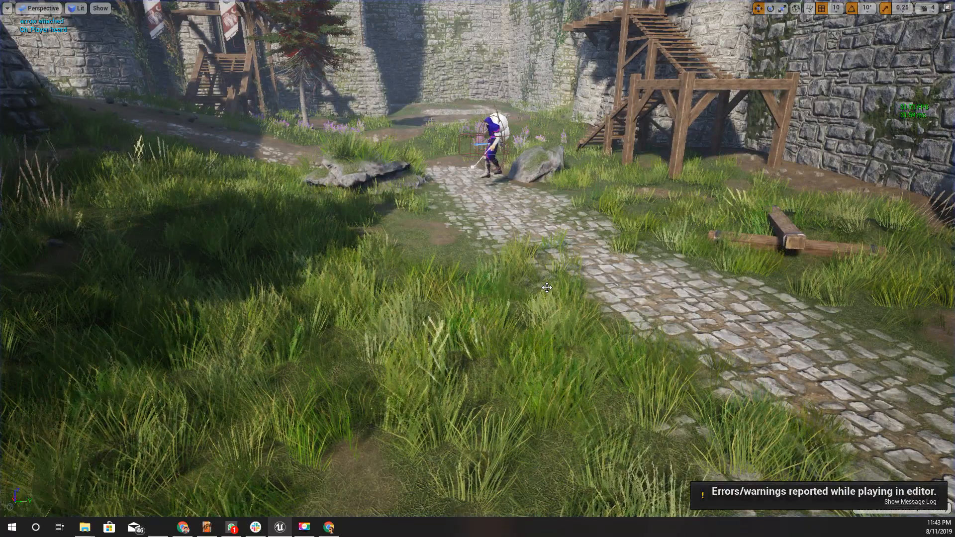
click(910, 501)
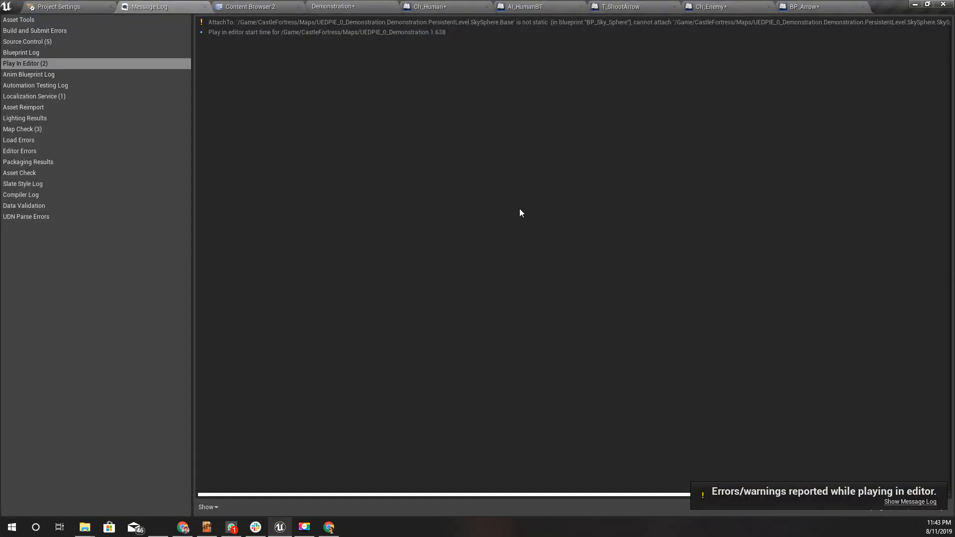
click(712, 7)
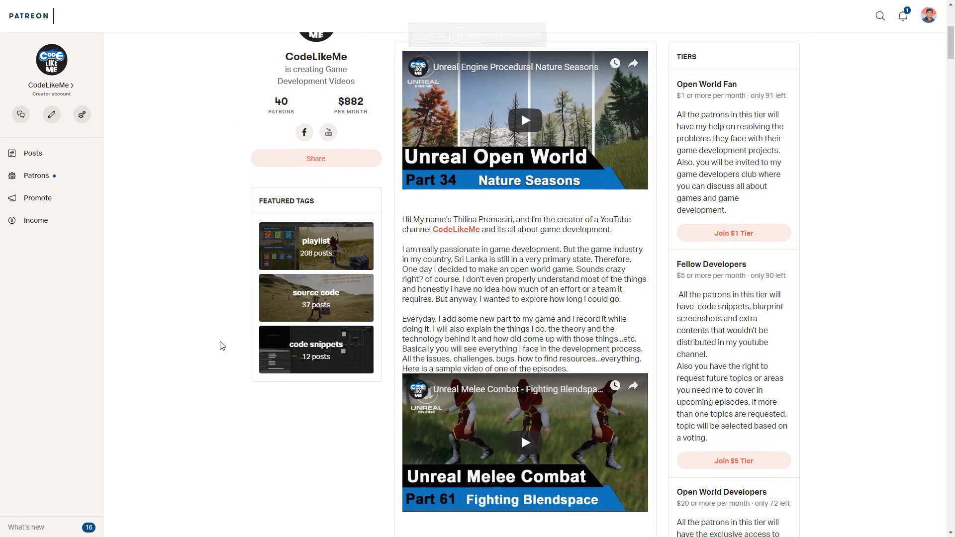
Scroll the CodeLikeMe Patreon page down to its membership tiers
scroll(down, 3)
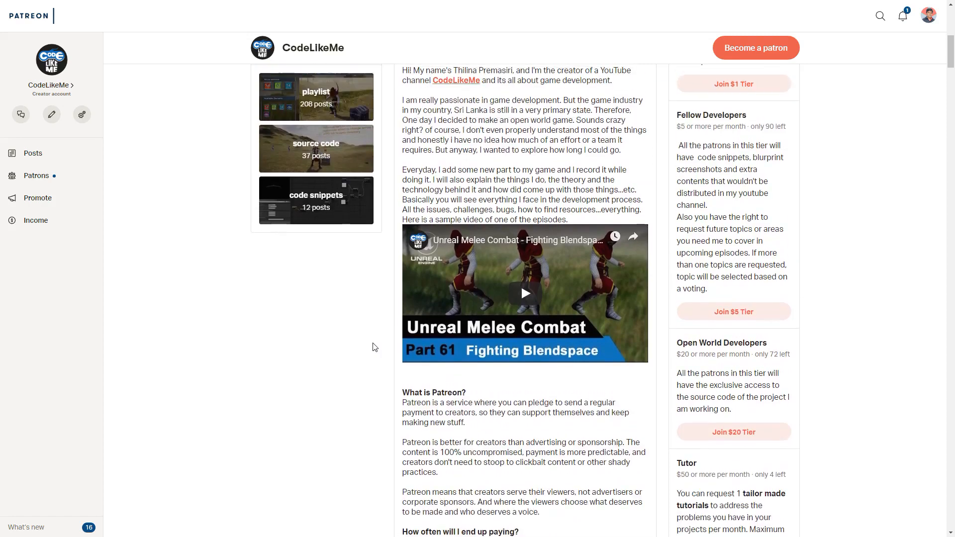
mouse_move(902, 214)
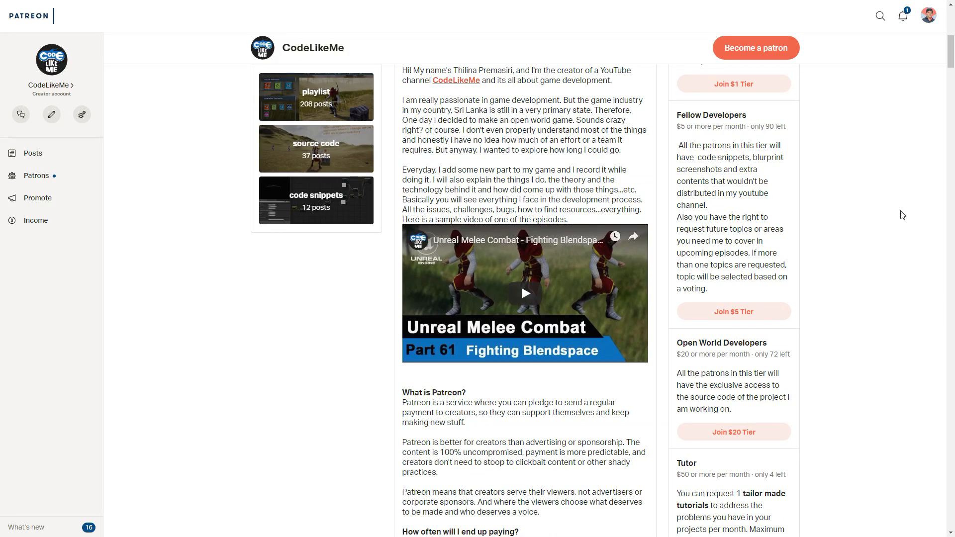